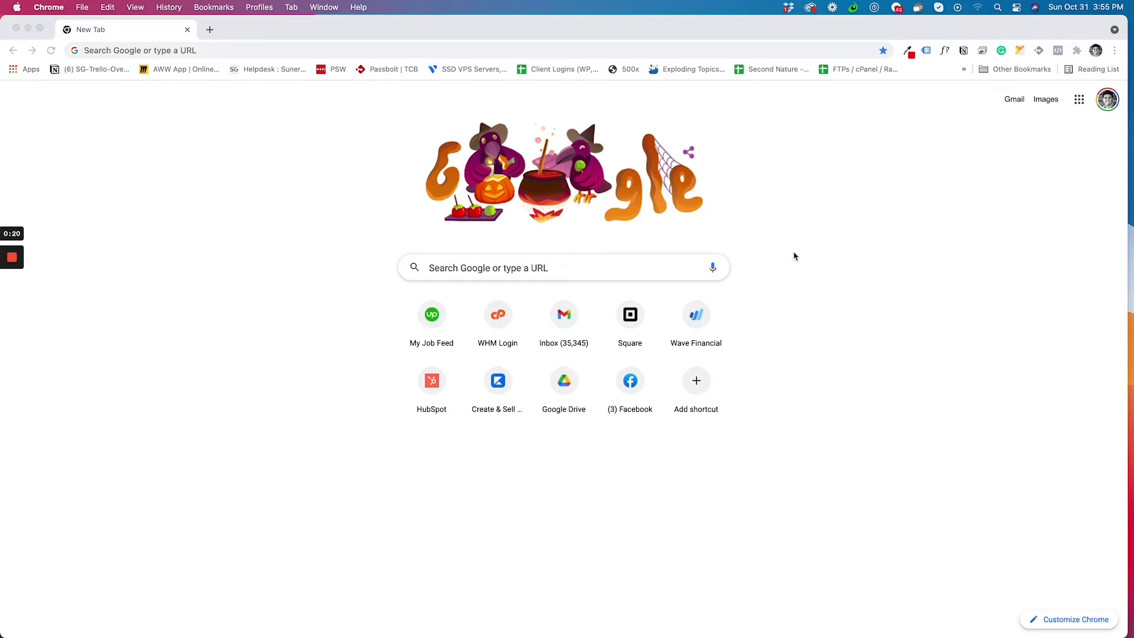
pyautogui.moveTo(205, 225)
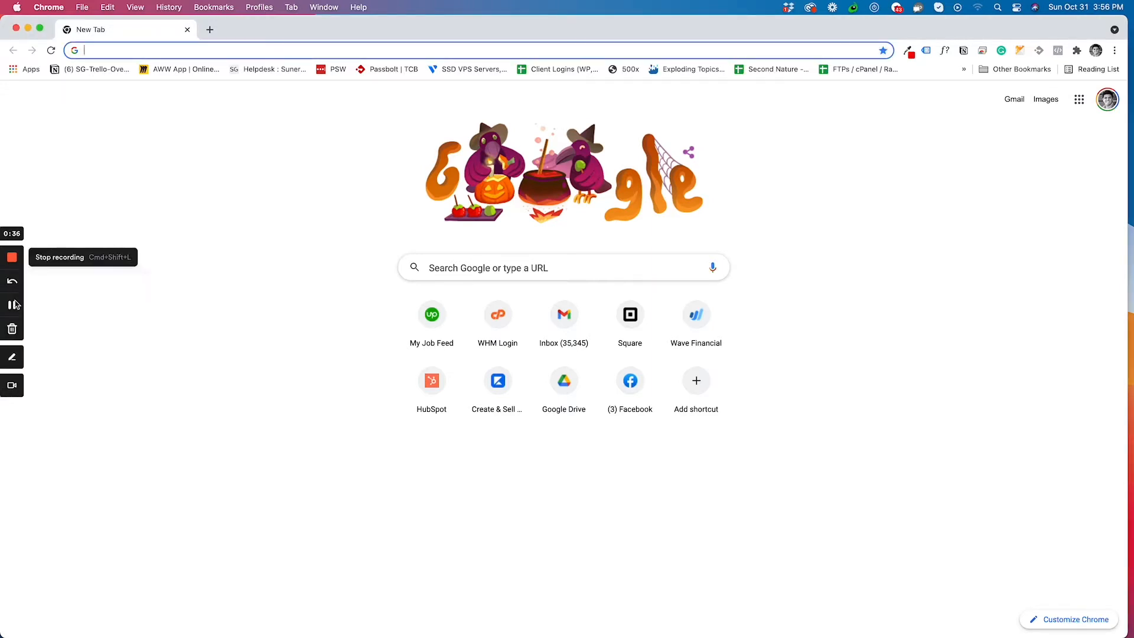
pyautogui.moveTo(12, 304)
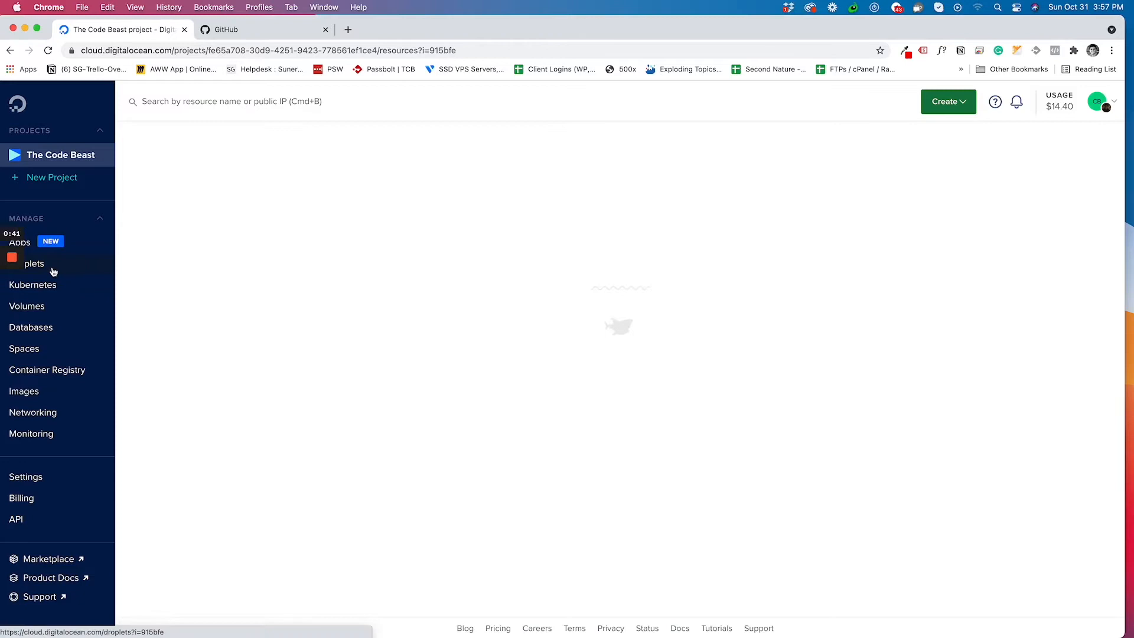
# Step: Start a new droplet using the LAMP on Ubuntu 20.04 Marketplace image
pyautogui.click(949, 101)
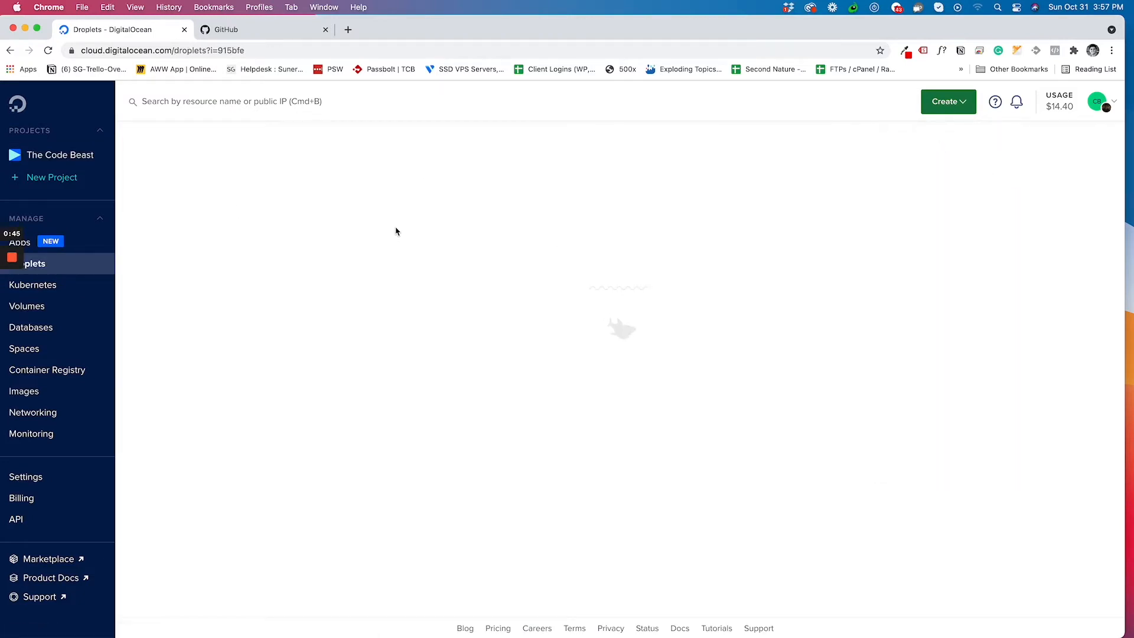
pyautogui.click(949, 102)
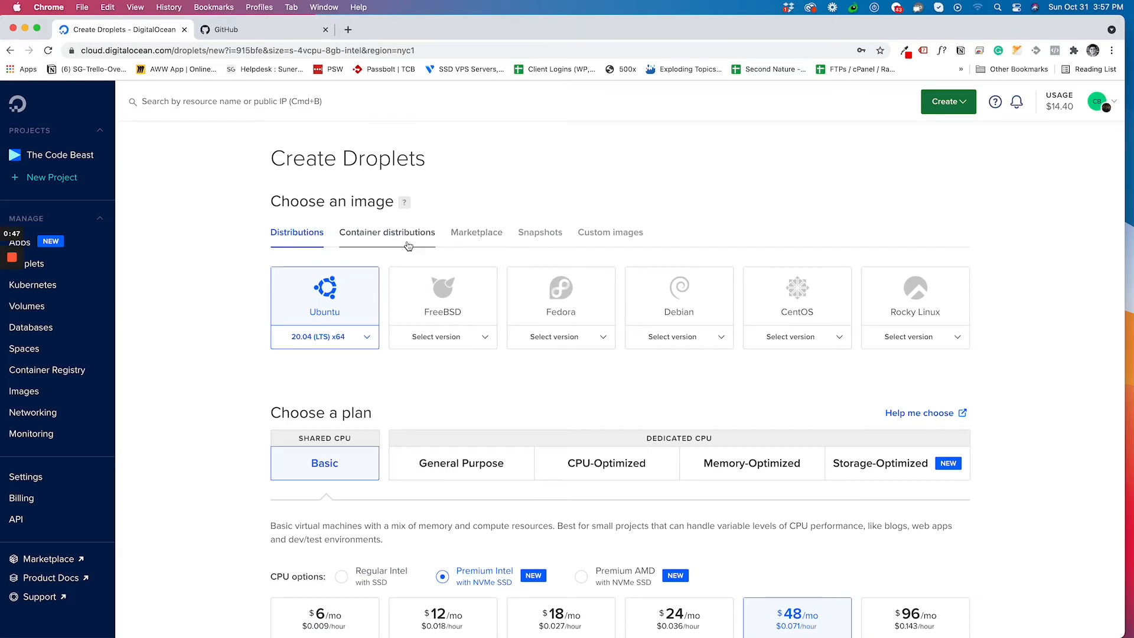
pyautogui.moveTo(399, 240)
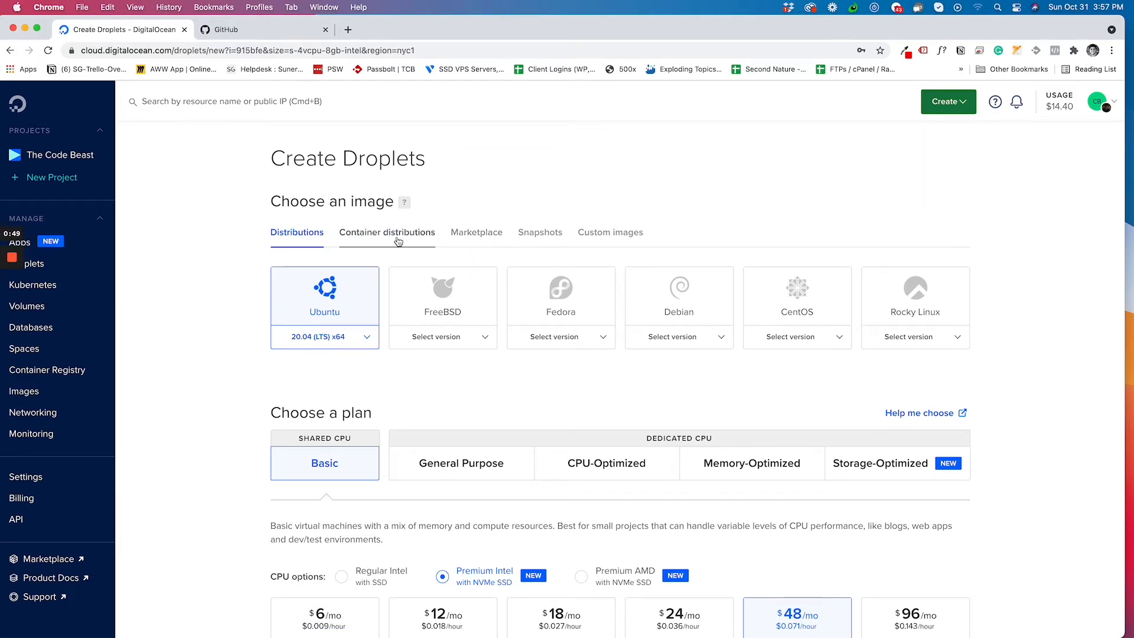
pyautogui.click(477, 232)
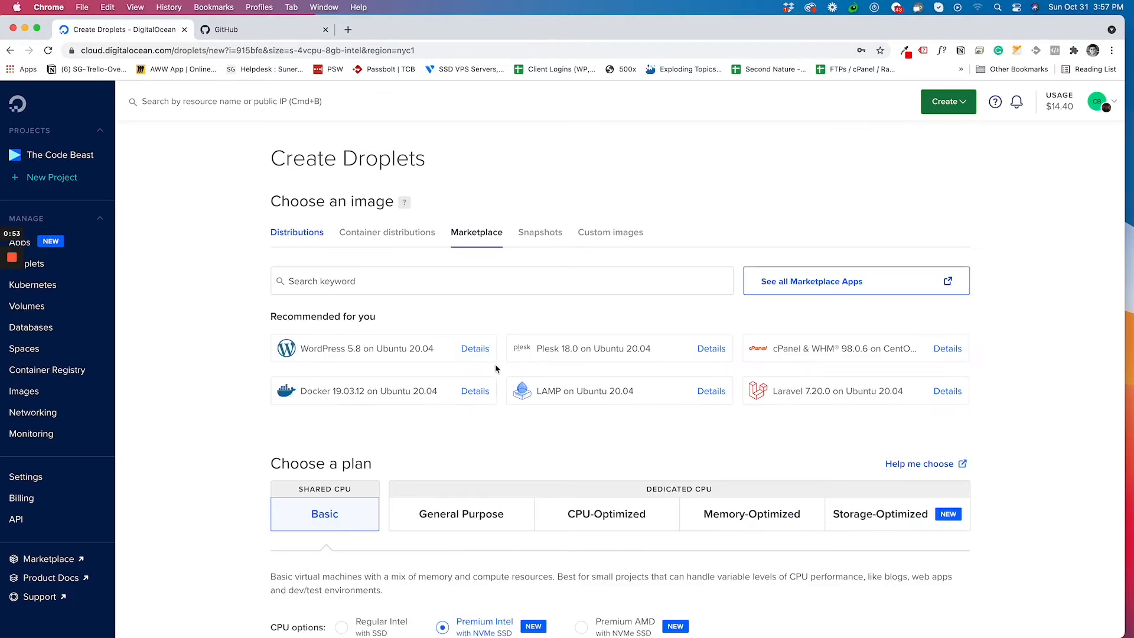
pyautogui.click(584, 359)
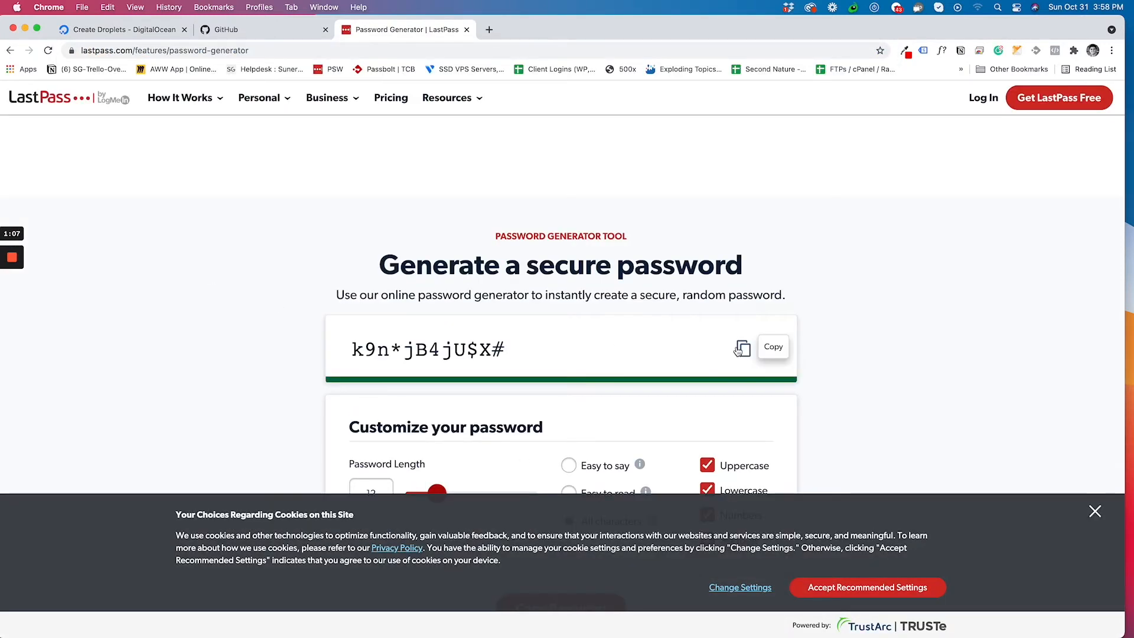
# Step: Copy a generated, adjusted root password from the password generator
pyautogui.click(124, 29)
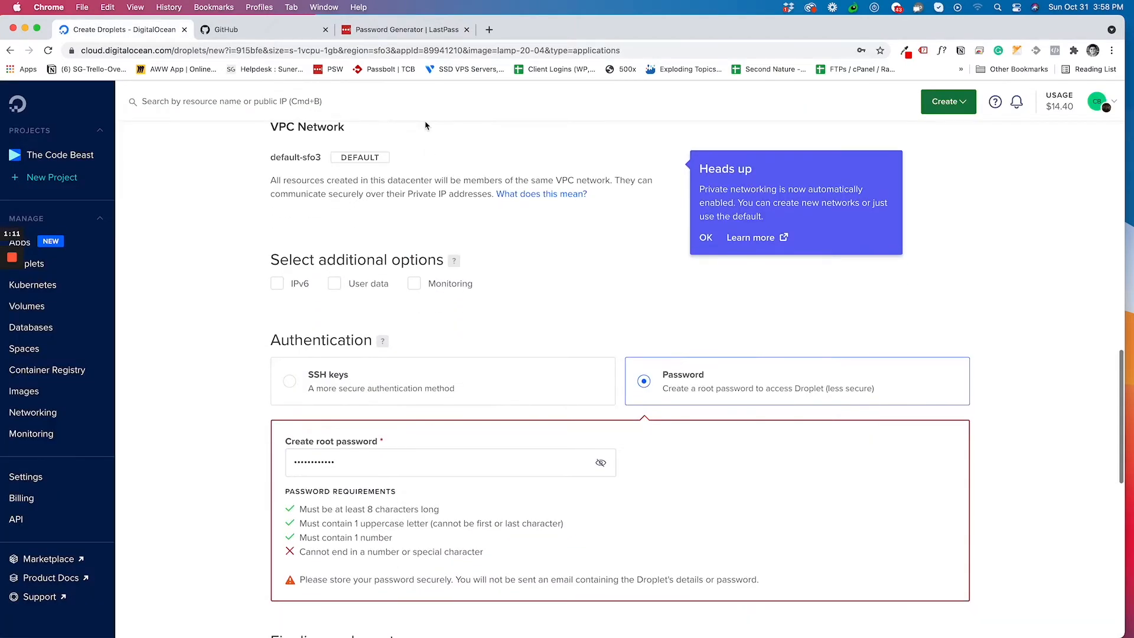
pyautogui.click(415, 28)
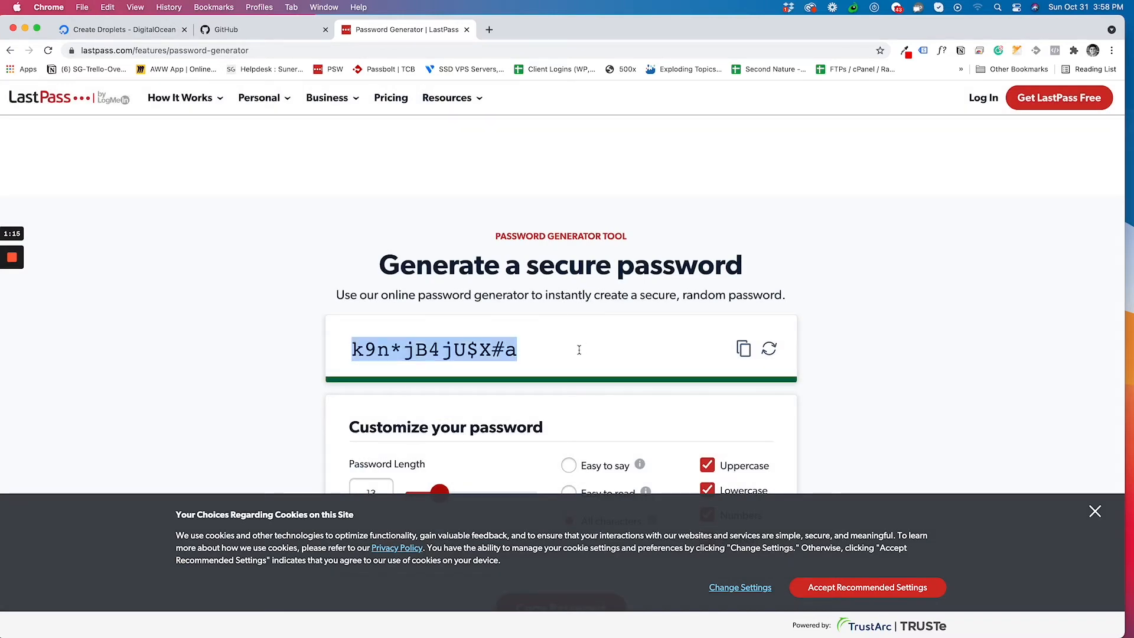
pyautogui.click(124, 30)
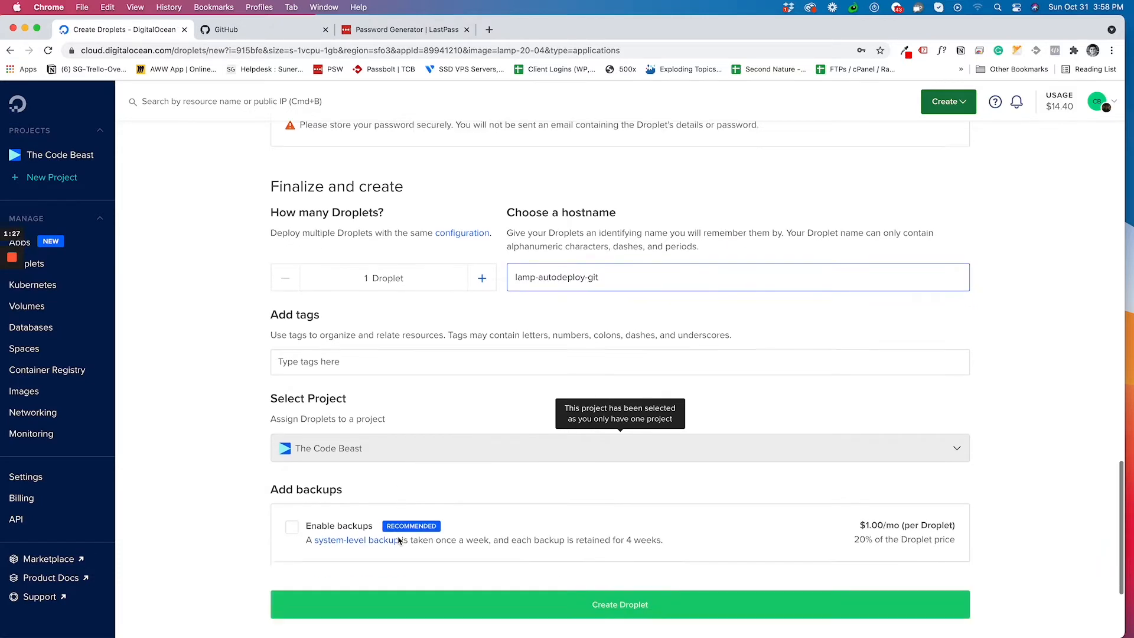
# Step: Create the configured droplet and open the lamp-autodeploy-git droplet's overview
pyautogui.scroll(-3)
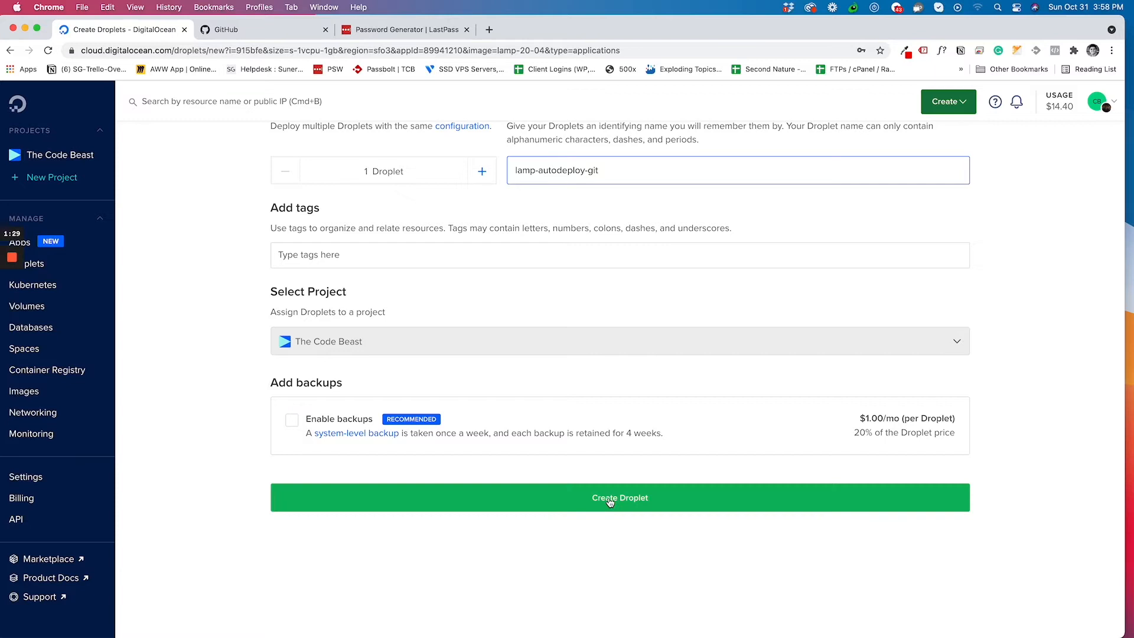
pyautogui.click(610, 498)
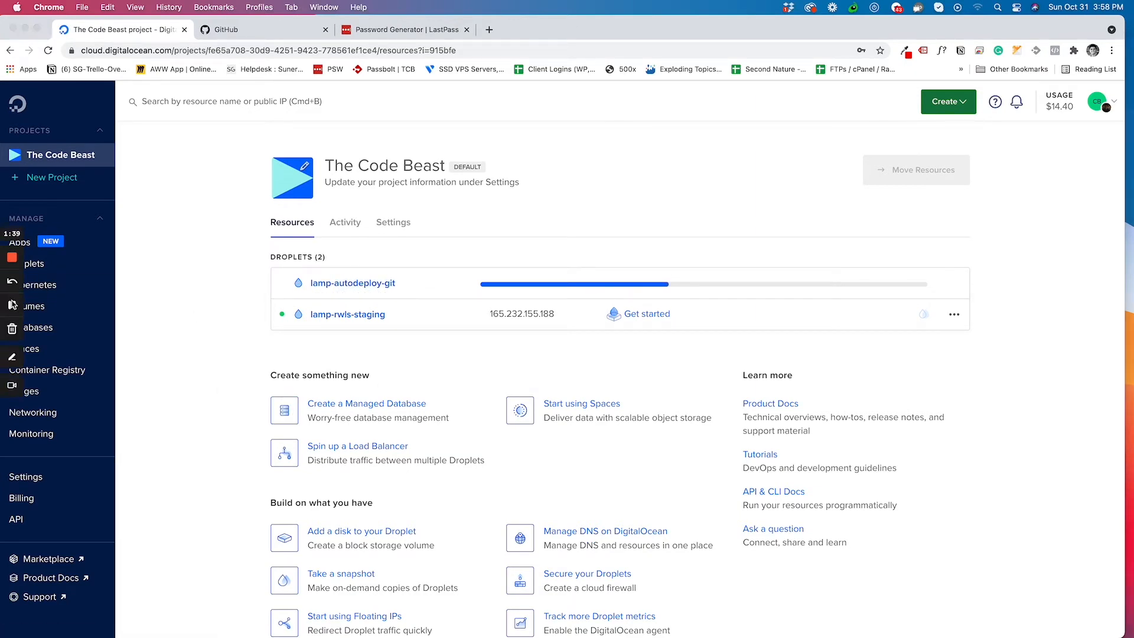
pyautogui.click(352, 283)
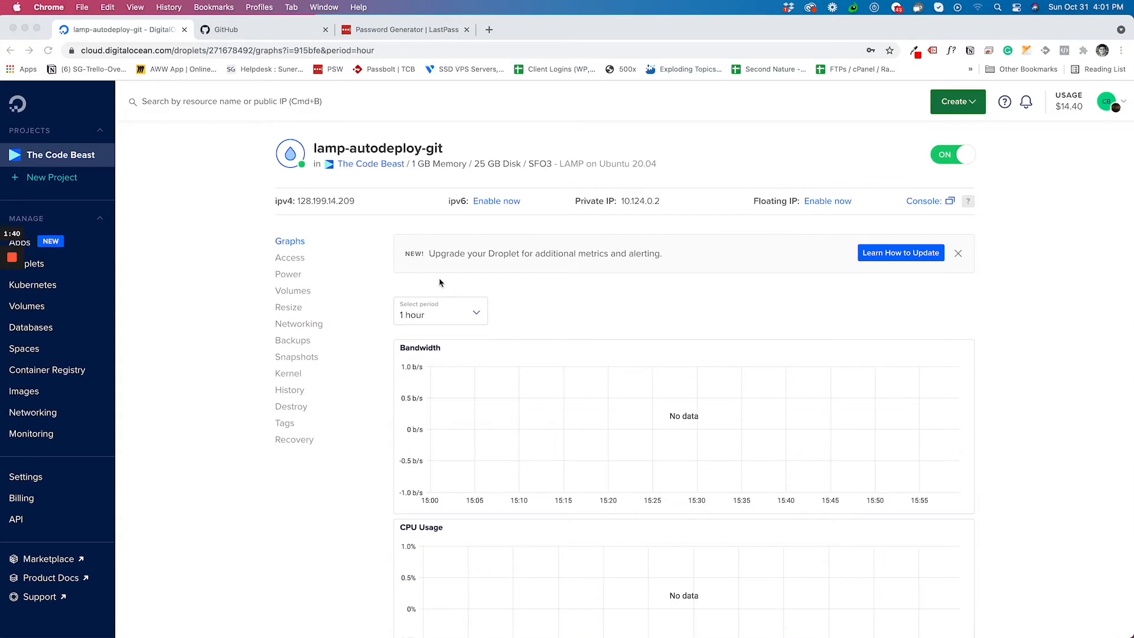
pyautogui.moveTo(142, 270)
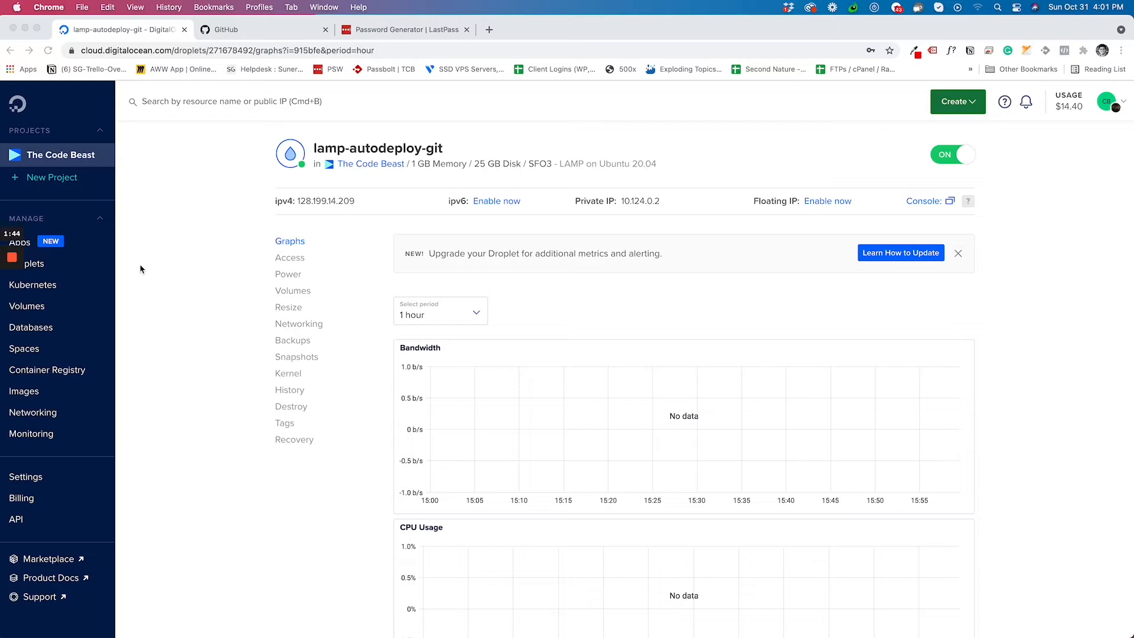
pyautogui.moveTo(166, 267)
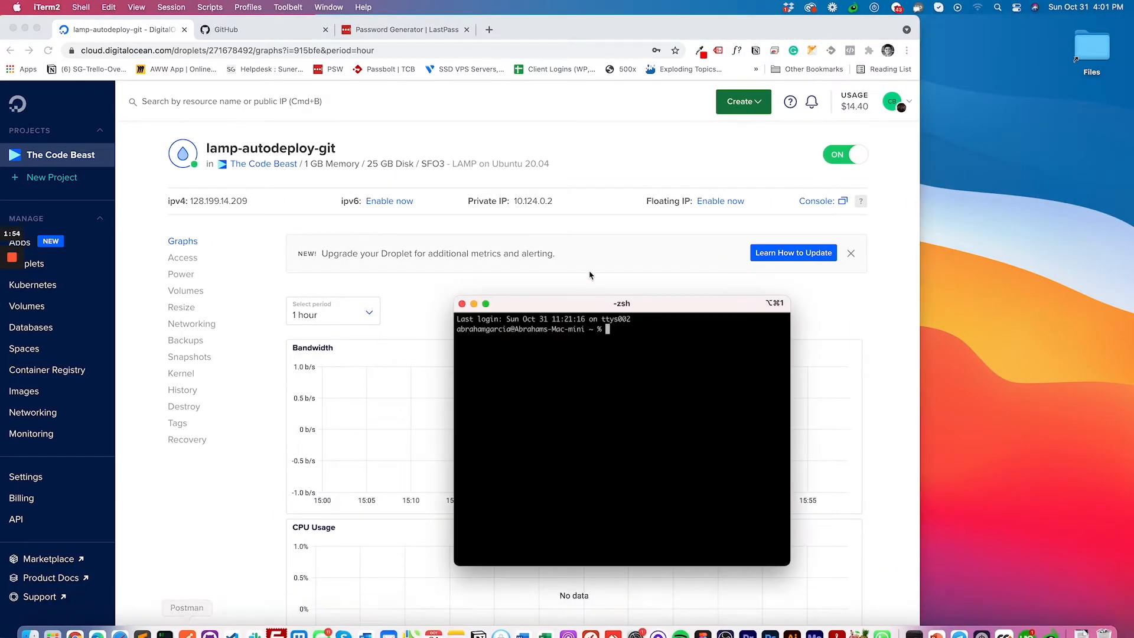
pyautogui.moveTo(622, 303); pyautogui.dragTo(966, 23)
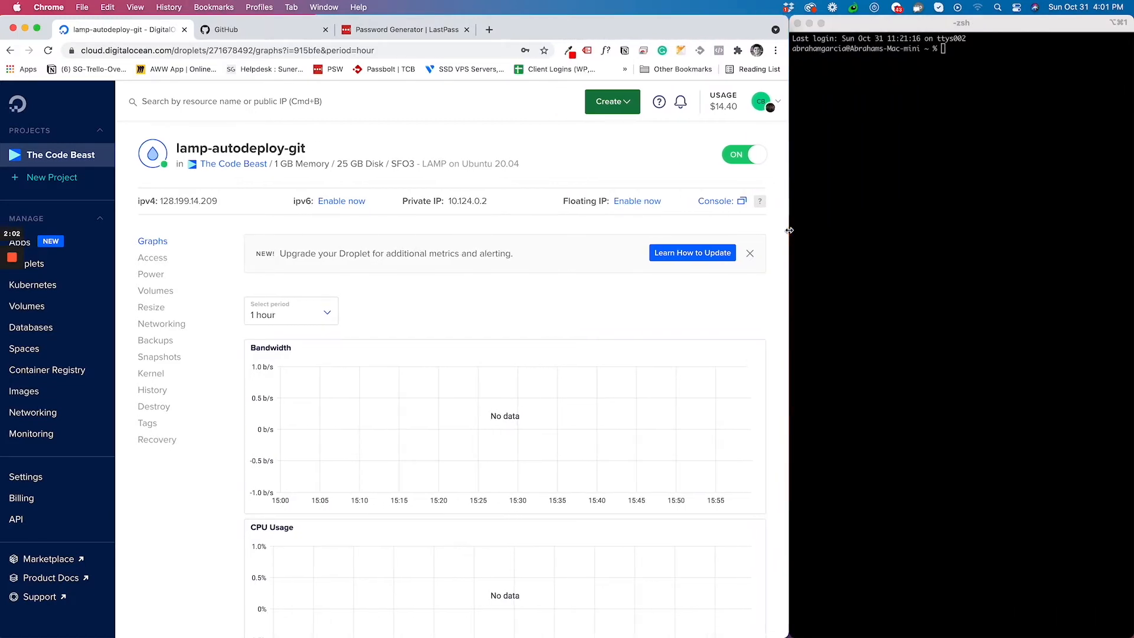
pyautogui.click(953, 53)
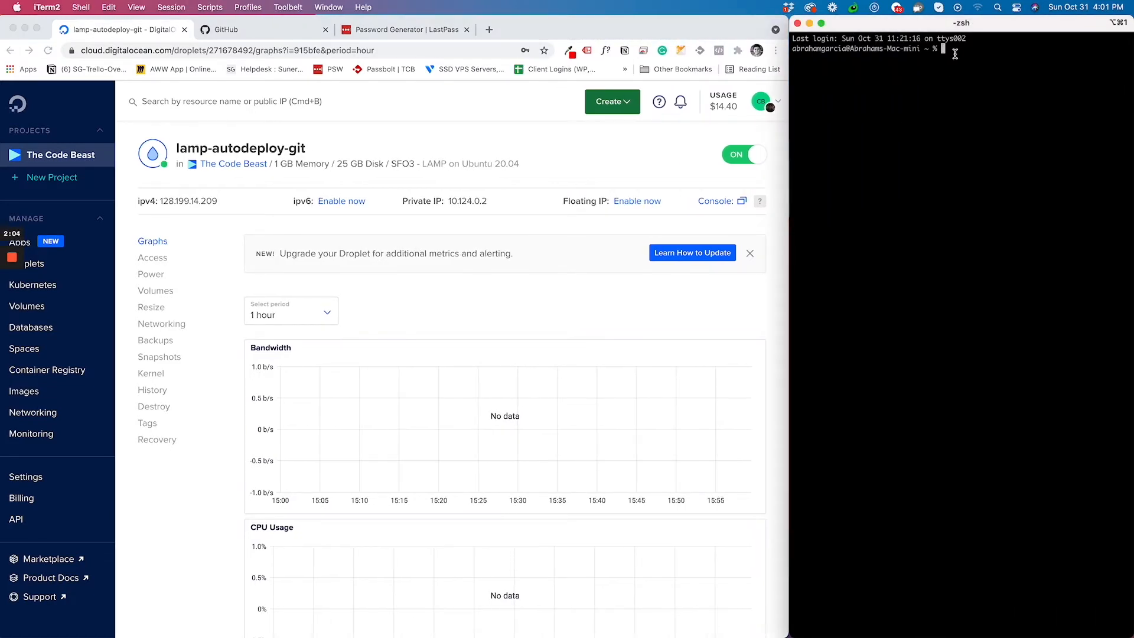
pyautogui.write('s')
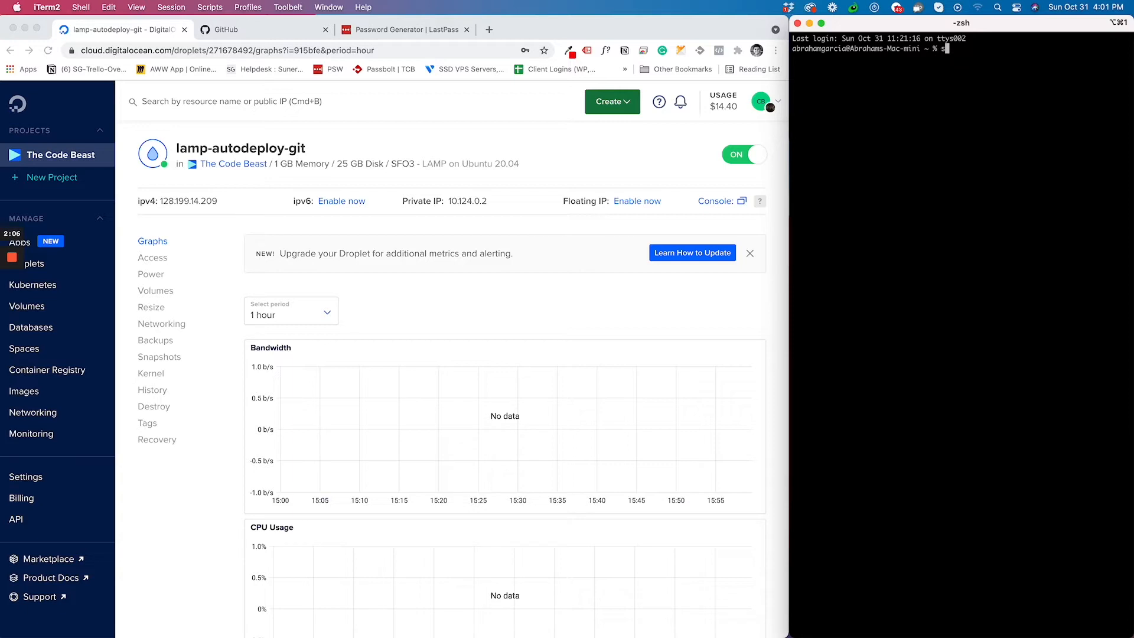
pyautogui.write('ssh root')
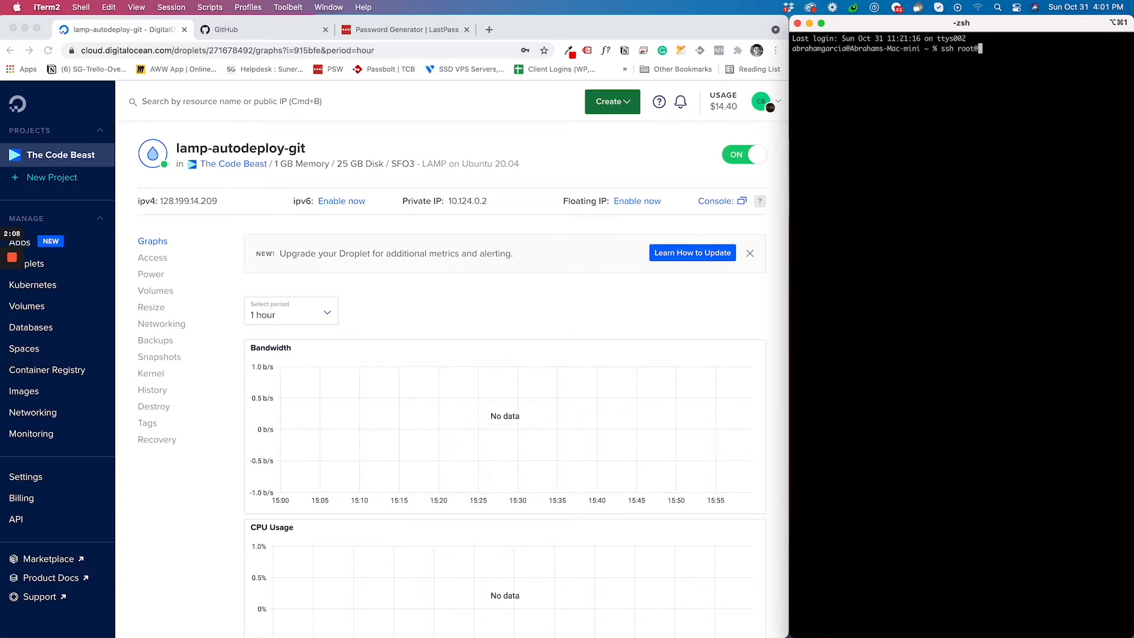
pyautogui.write('@128')
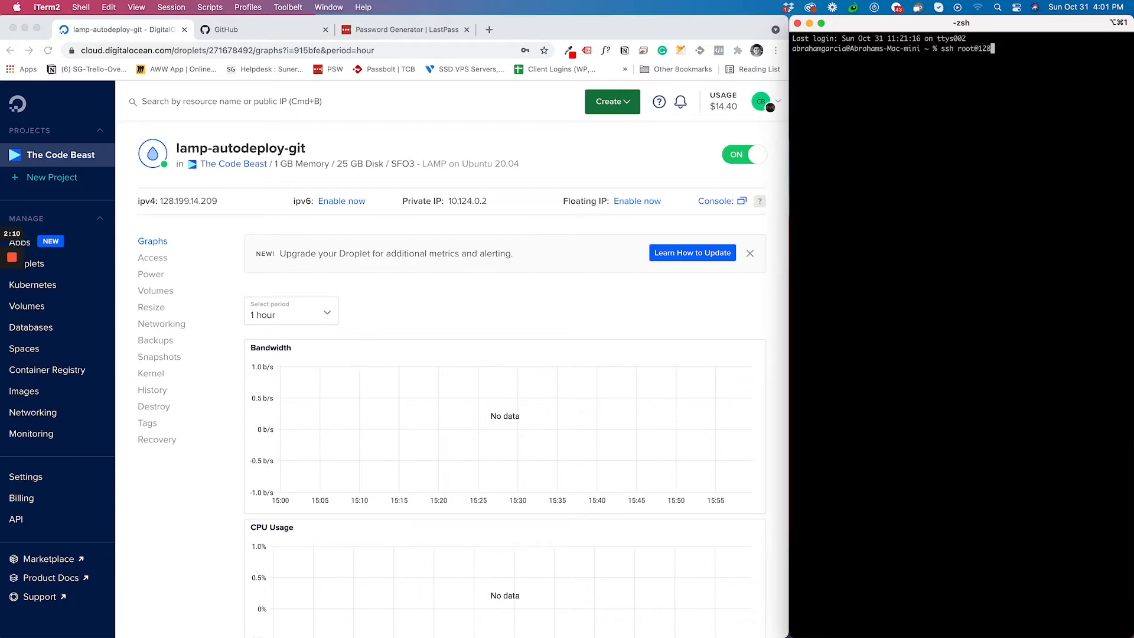
pyautogui.write('.199.14.209')
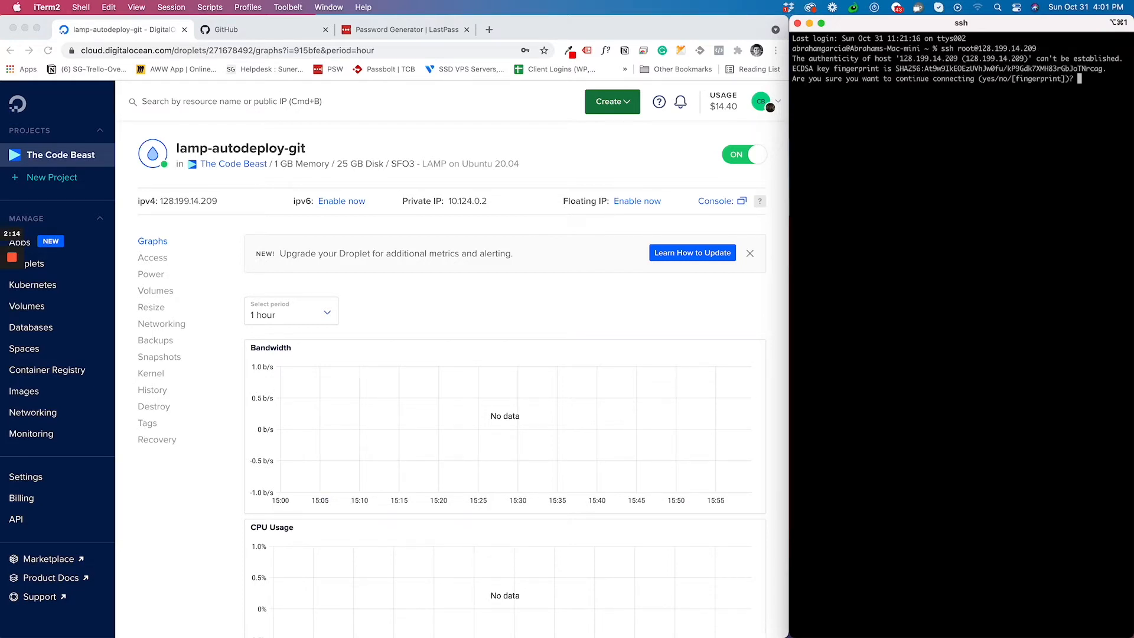
pyautogui.write('yes')
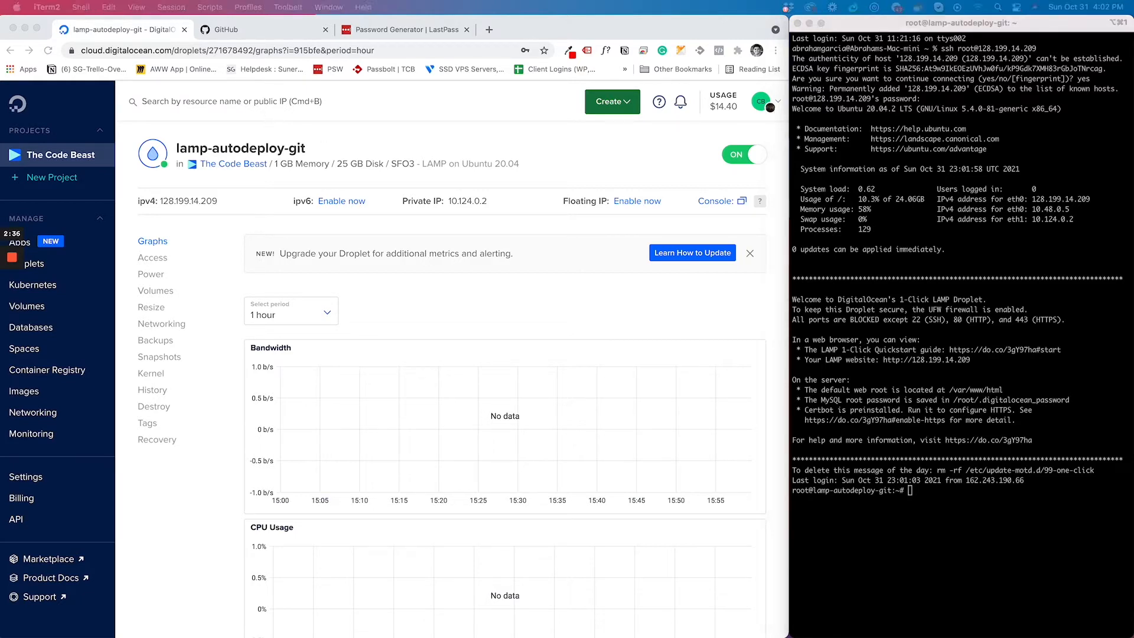
pyautogui.write('sudo apt-get update')
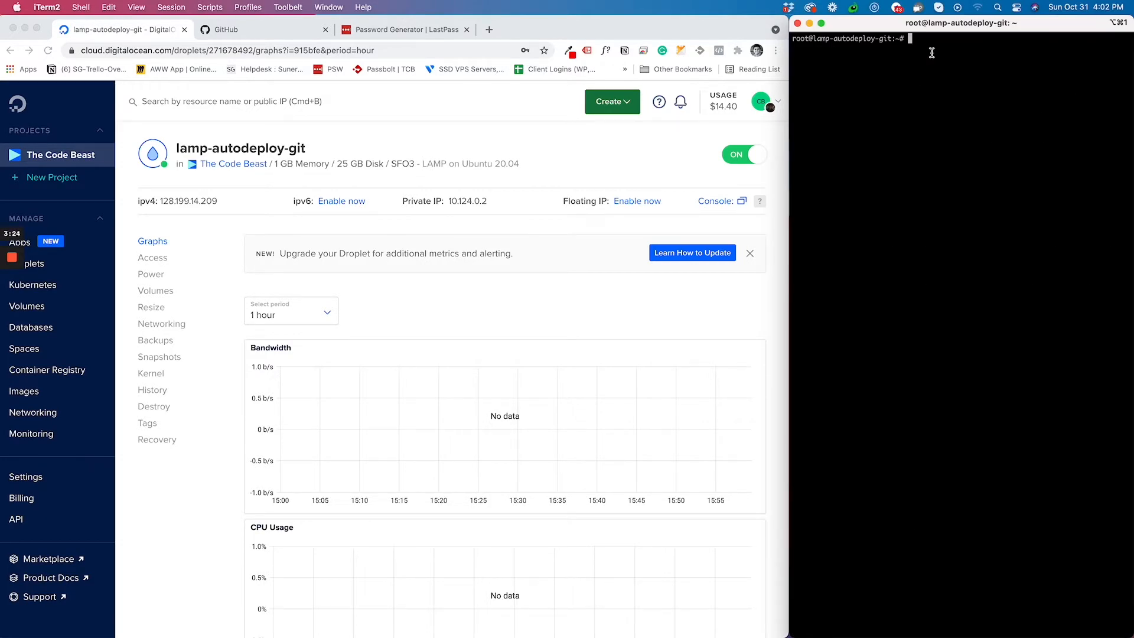
# Step: Install git, create /var/www/.ssh, and make www-data its owner
pyautogui.write('sudo apt install git')
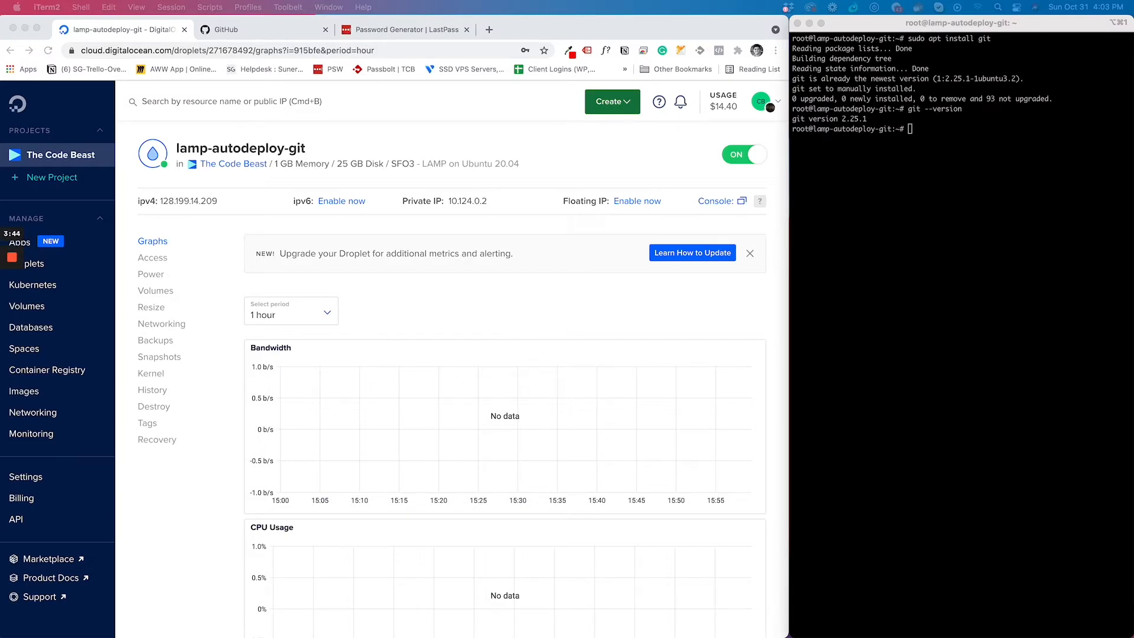
pyautogui.write('sudo mkdir /var/www/.ssh')
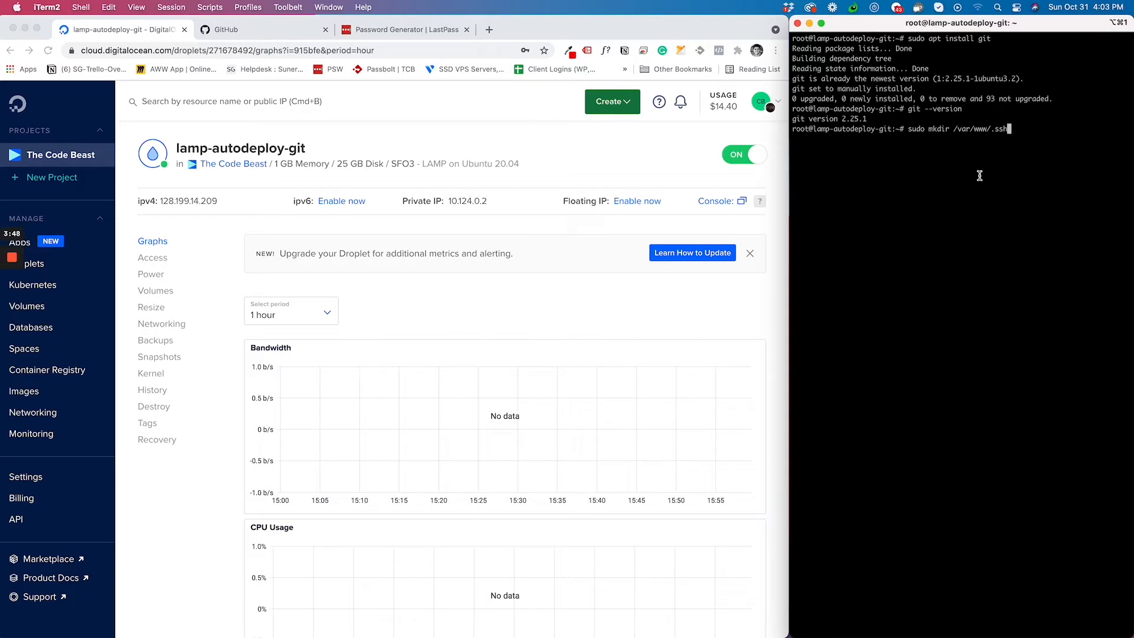
pyautogui.press('Return')
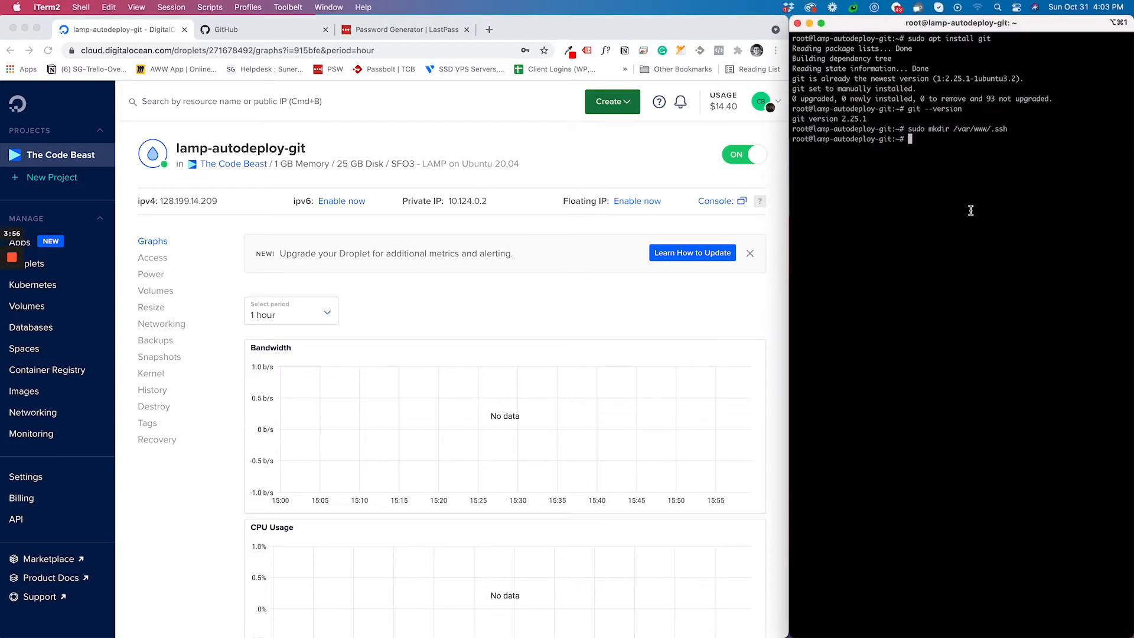
pyautogui.write('sudo chown -R www-data:www-data /var/www/.ssh/')
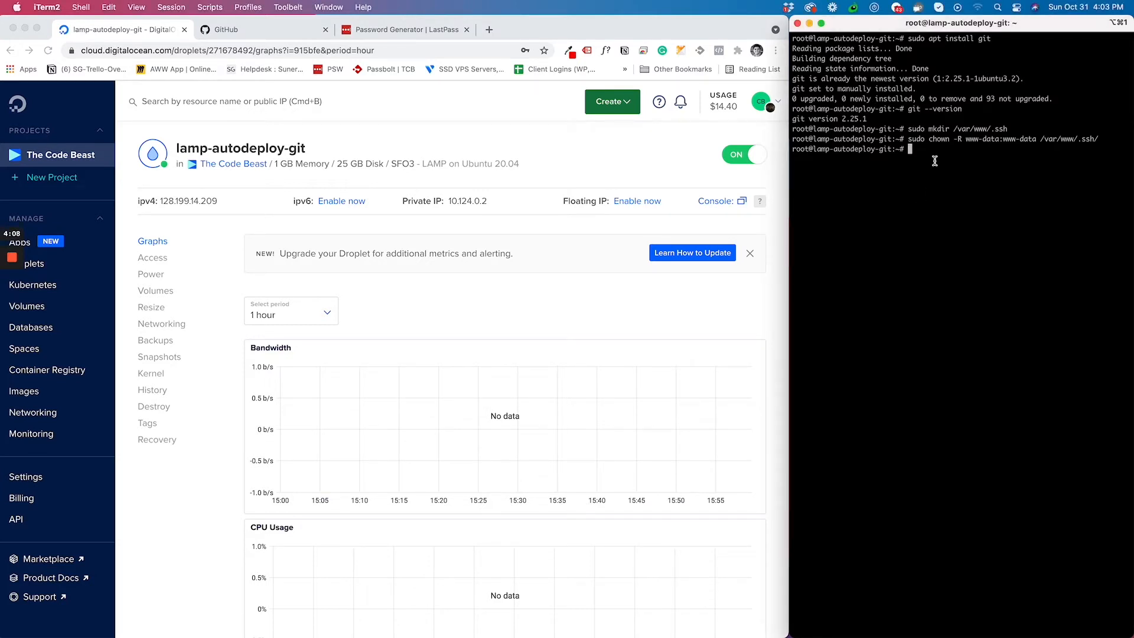
# Step: Generate a passphrase-less RSA key for www-data and print /var/www/.ssh/id_rsa.pub
pyautogui.write('sudo -Hu www-data ssh-keygen -t rsa')
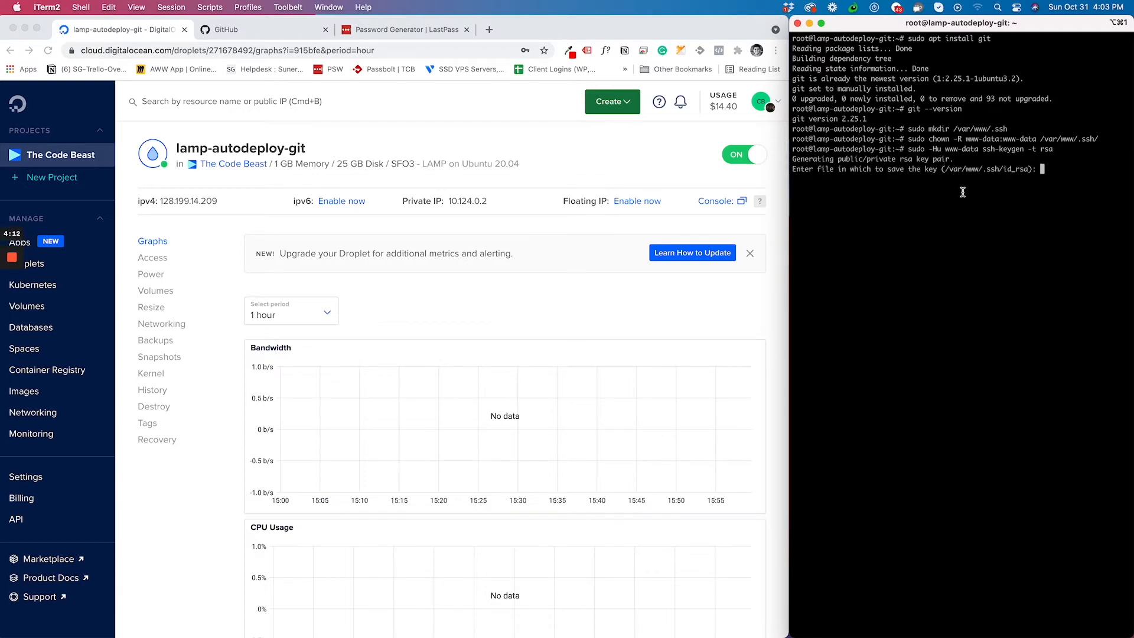
pyautogui.press('enter')
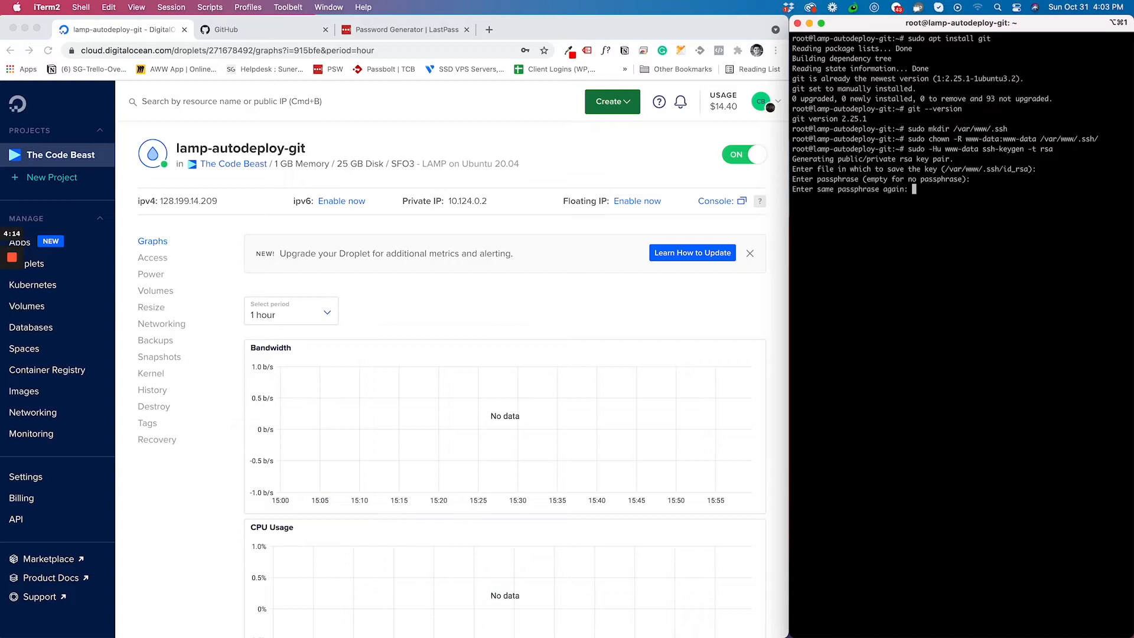
pyautogui.press('Enter')
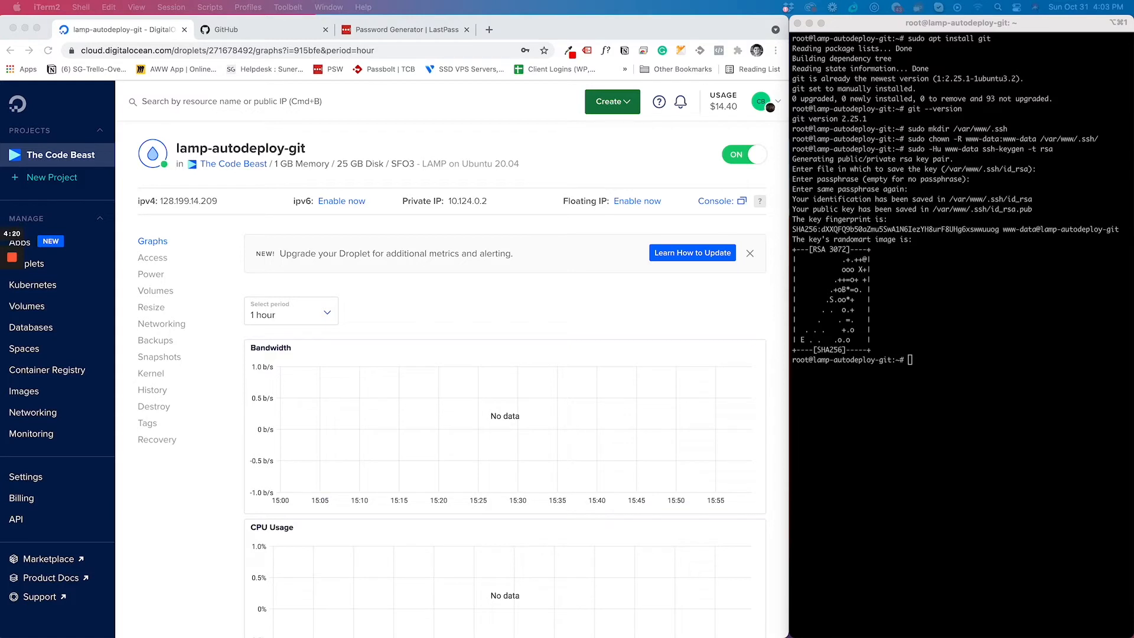
pyautogui.write('sudo cat /var/www/.ssh/id_rsa.pub')
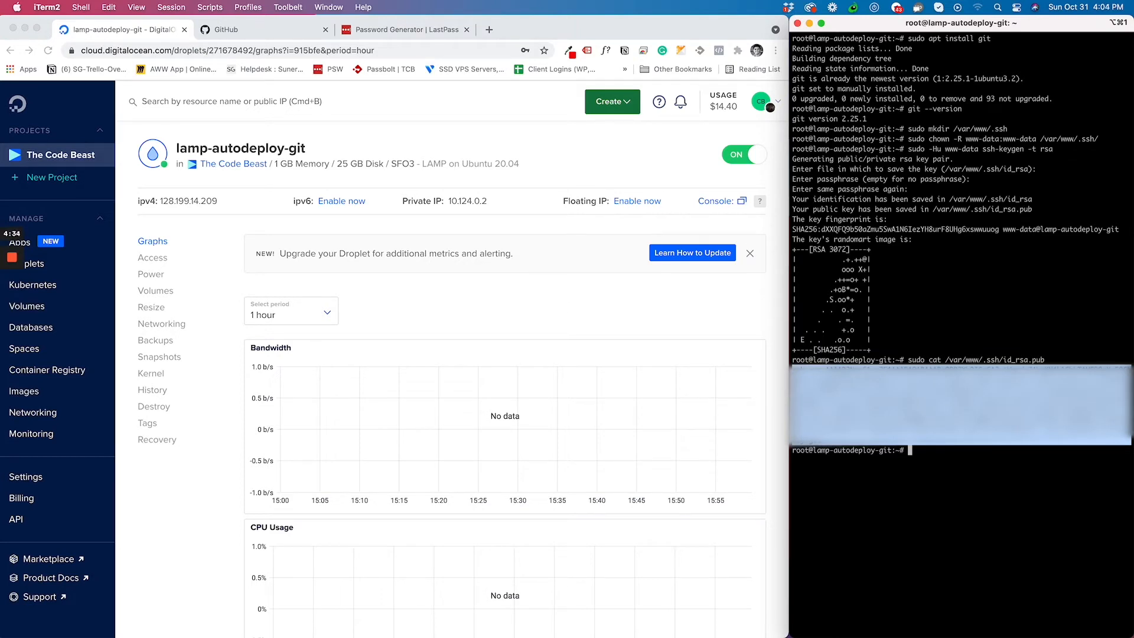
pyautogui.click(263, 30)
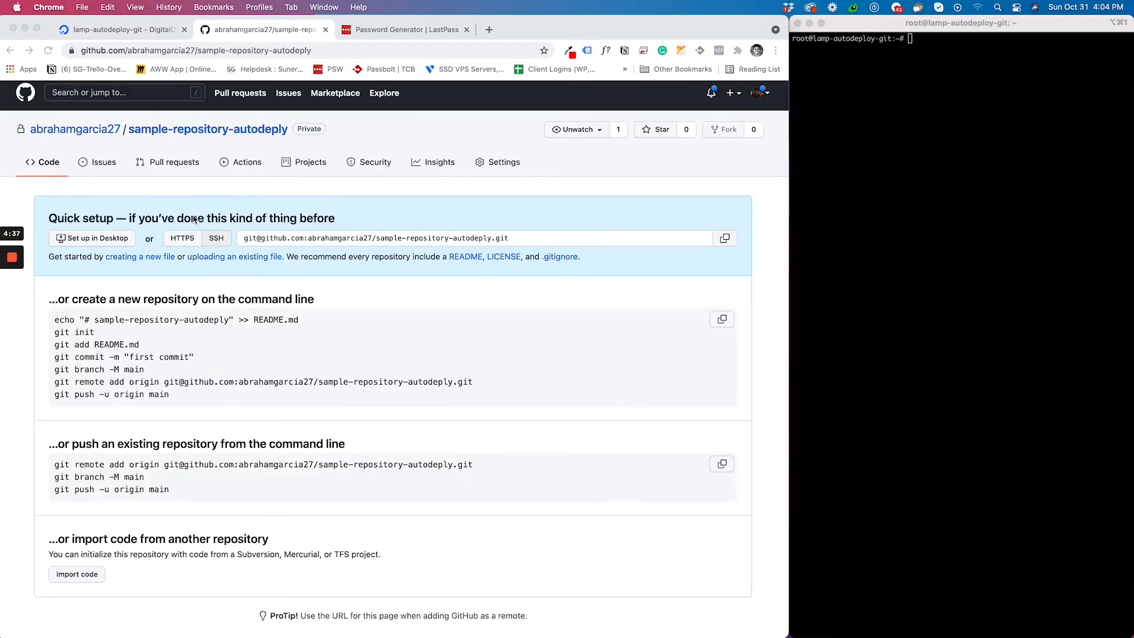
pyautogui.moveTo(452, 175)
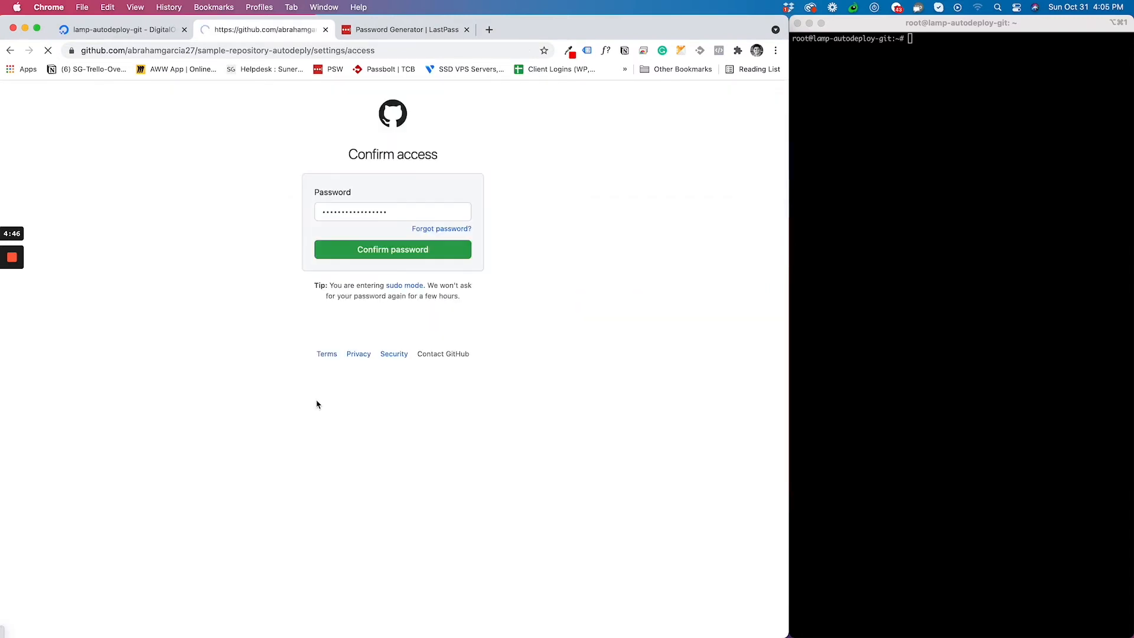
# Step: Confirm the GitHub password to reach the repository's Deploy keys settings
pyautogui.click(392, 249)
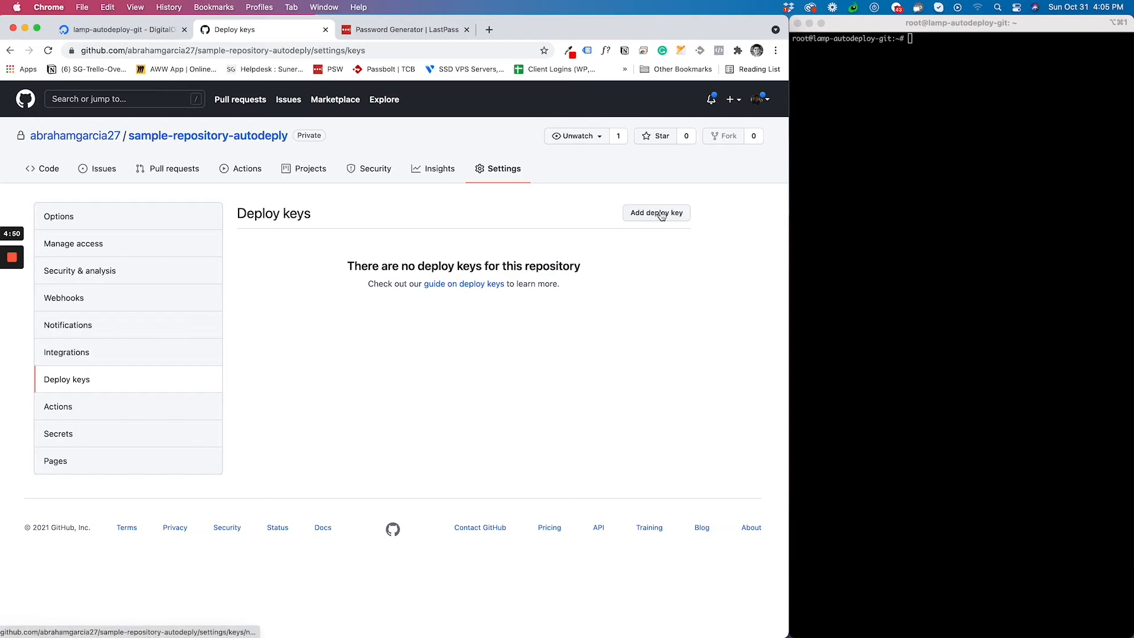
pyautogui.moveTo(660, 215)
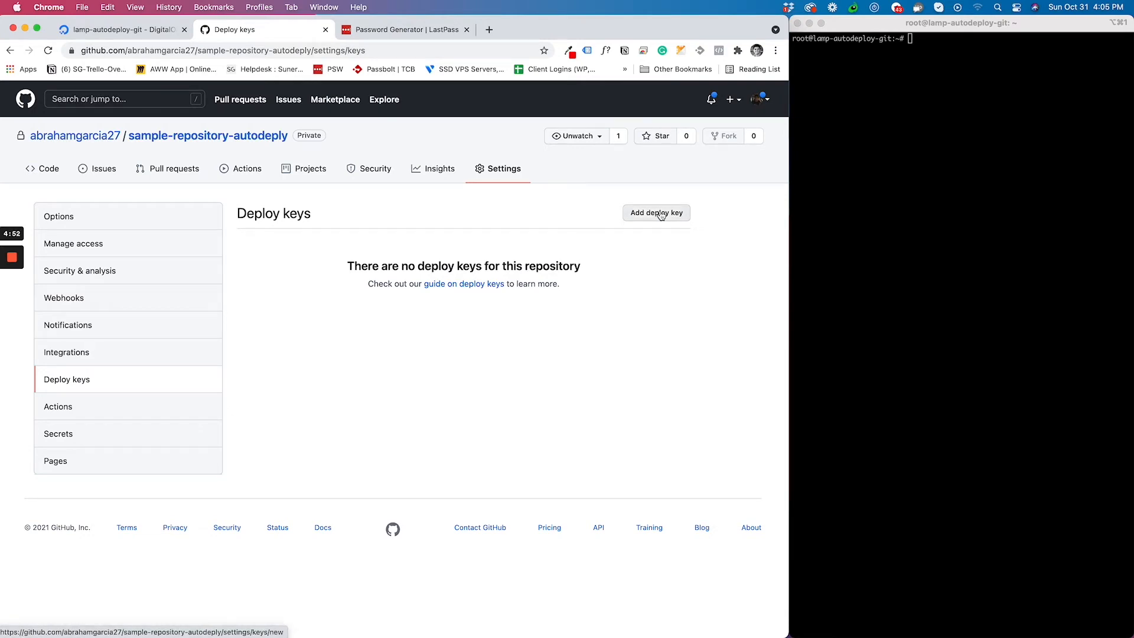
# Step: Add the server's public key as a deploy key titled 'LAMP Key'
pyautogui.click(657, 212)
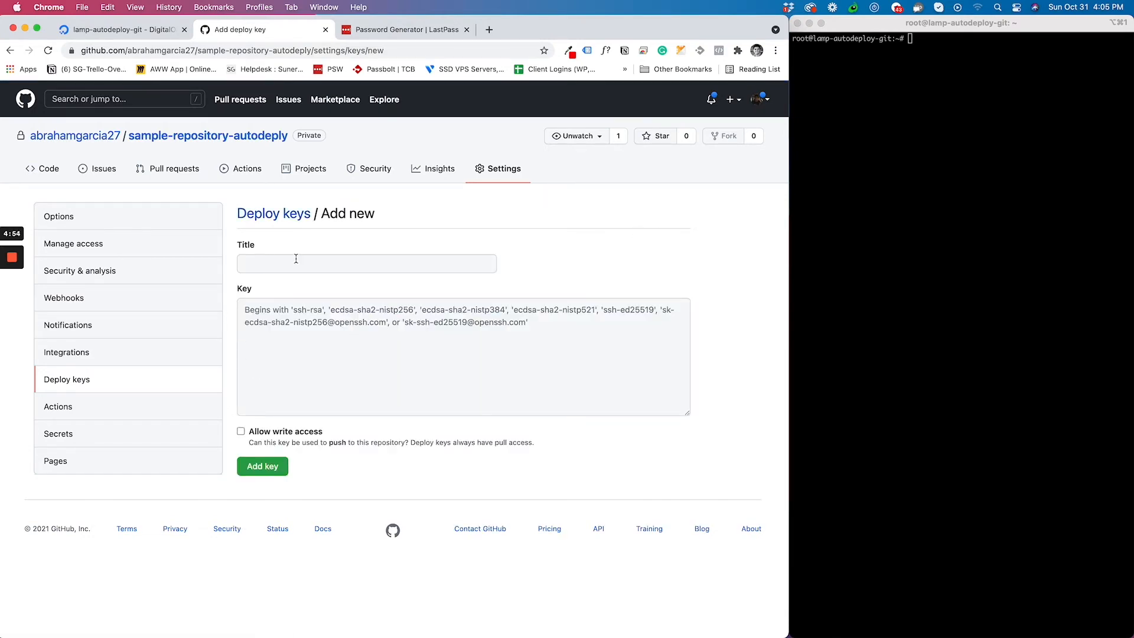
pyautogui.write('Lamp')
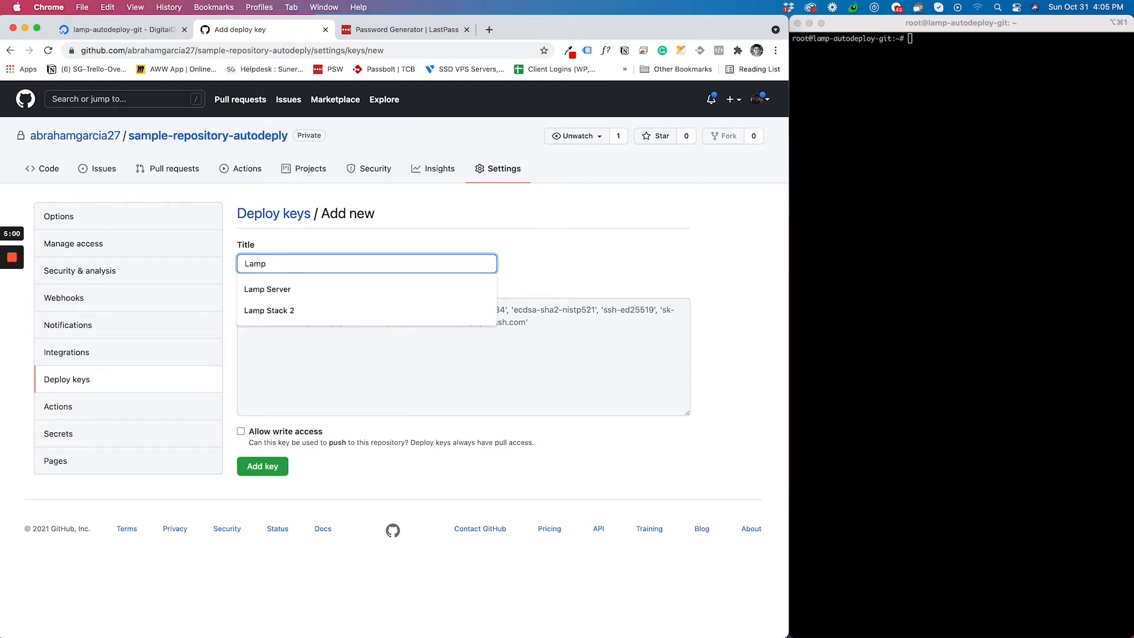
pyautogui.click(457, 366)
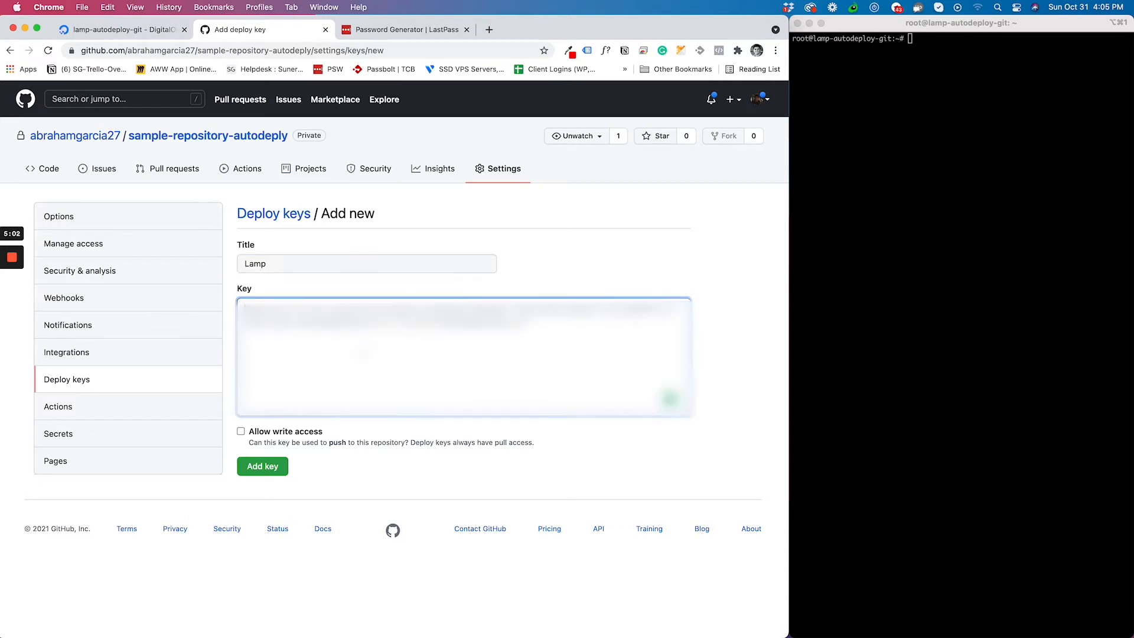
pyautogui.write('LAMP Key')
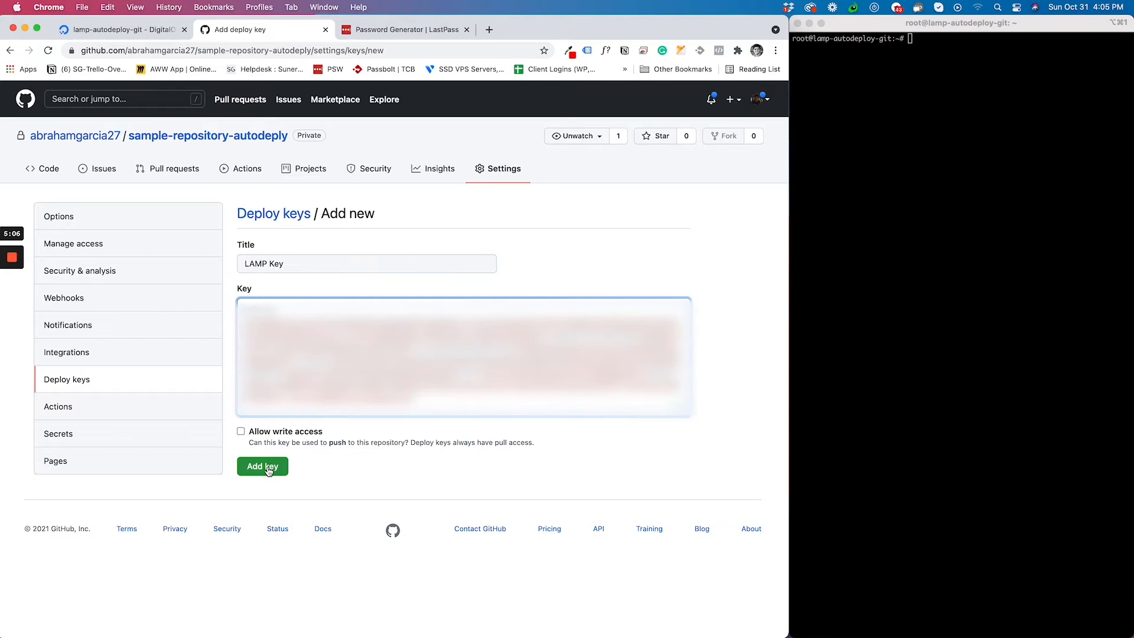
pyautogui.click(263, 466)
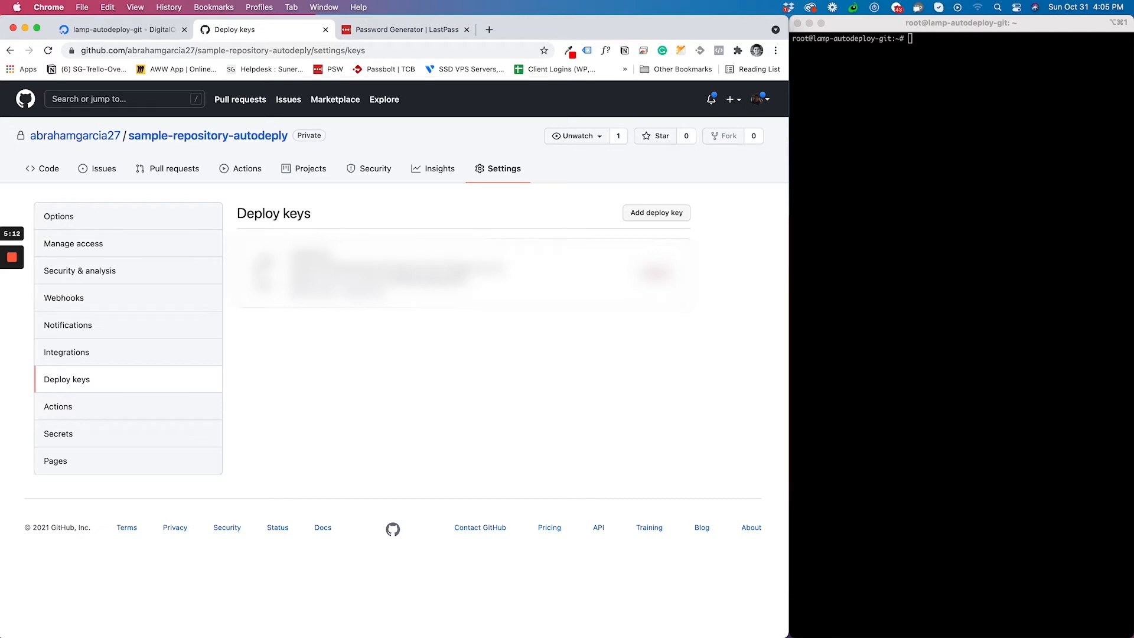
pyautogui.moveTo(90, 349)
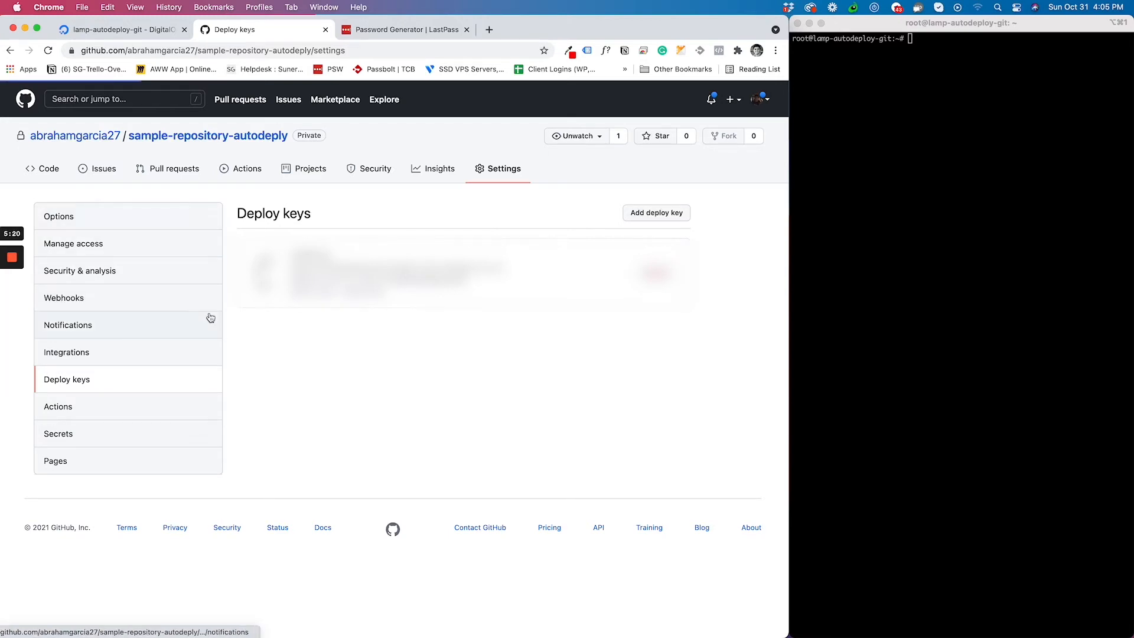
# Step: Give www-data ownership of /var/www/html and switch the shell to the www-data user
pyautogui.click(58, 216)
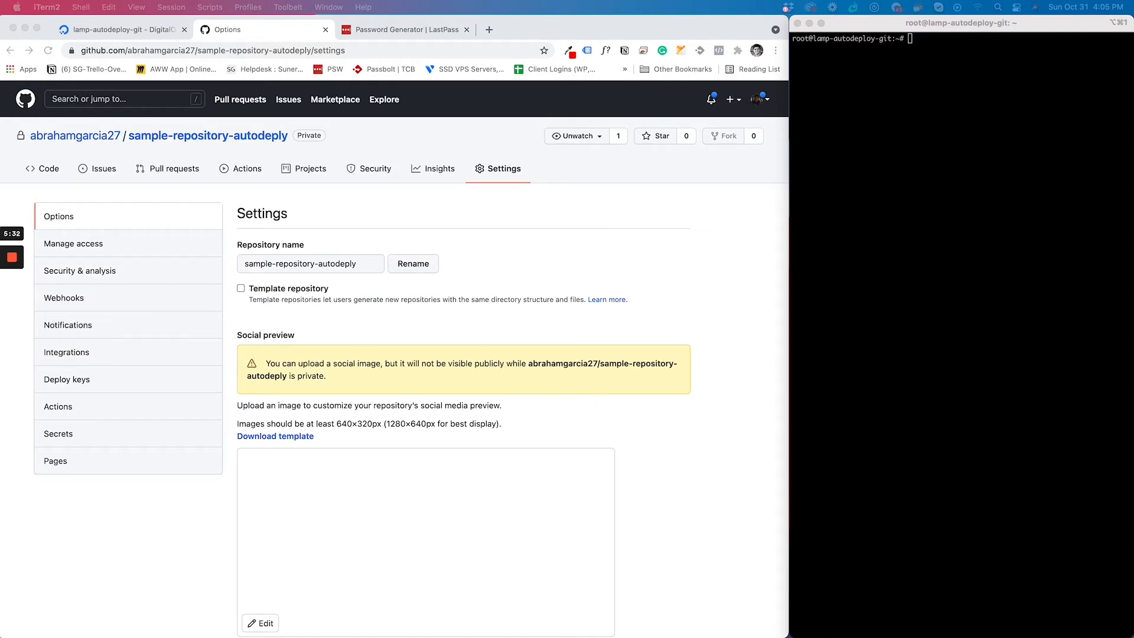
pyautogui.write('cd /var/www/html')
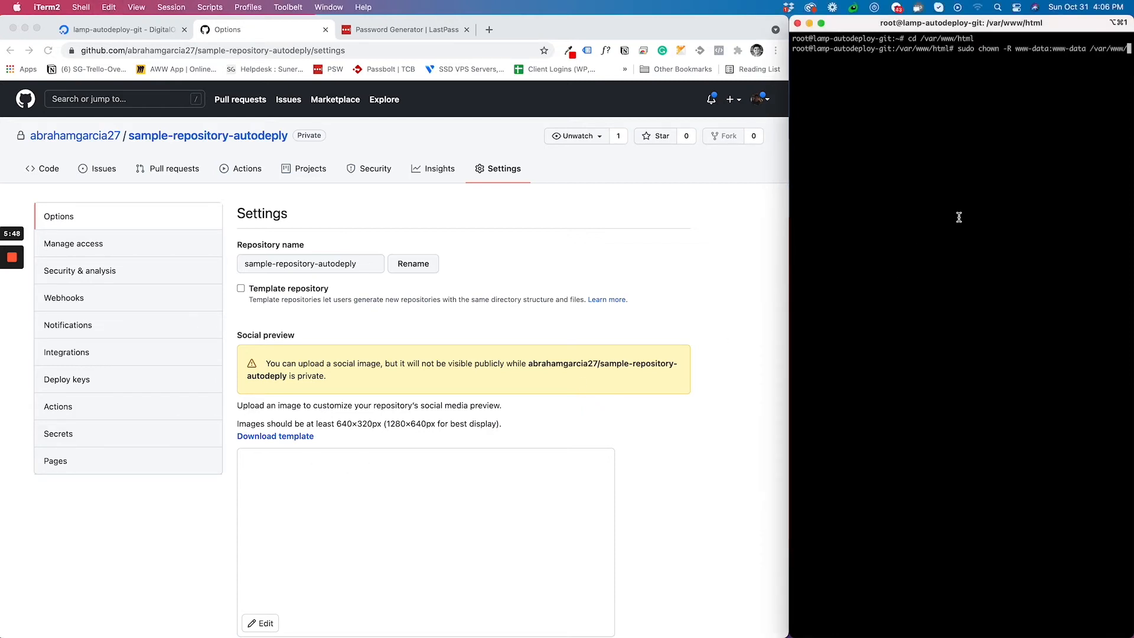
pyautogui.press('Return')
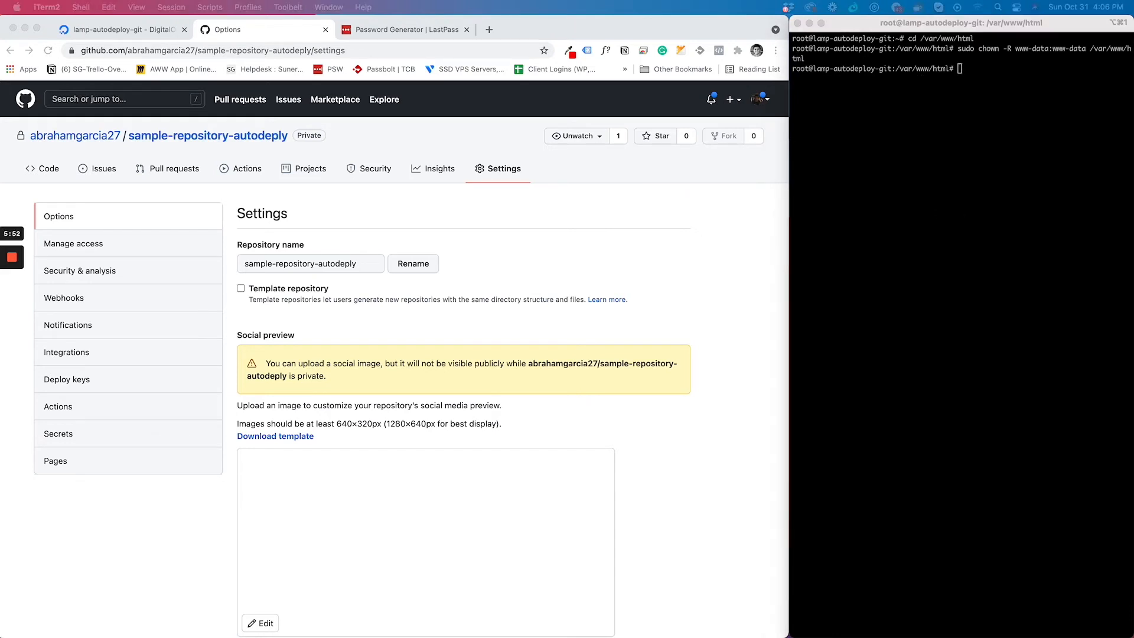
pyautogui.moveTo(489, 352)
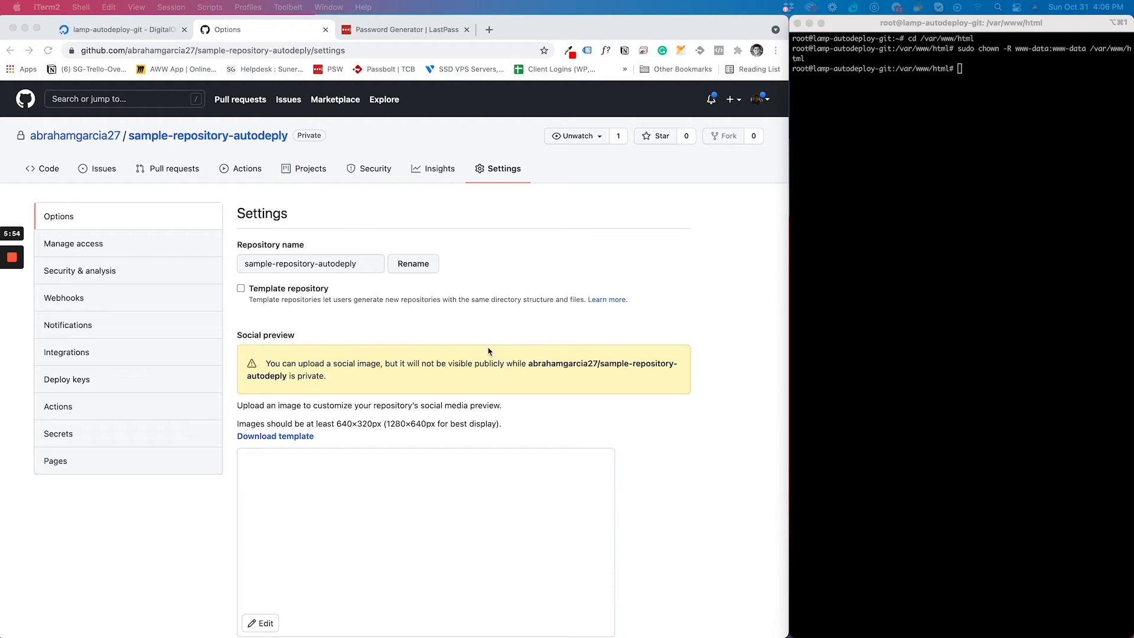
pyautogui.write('sudo su -l www-data -s /bin/bash')
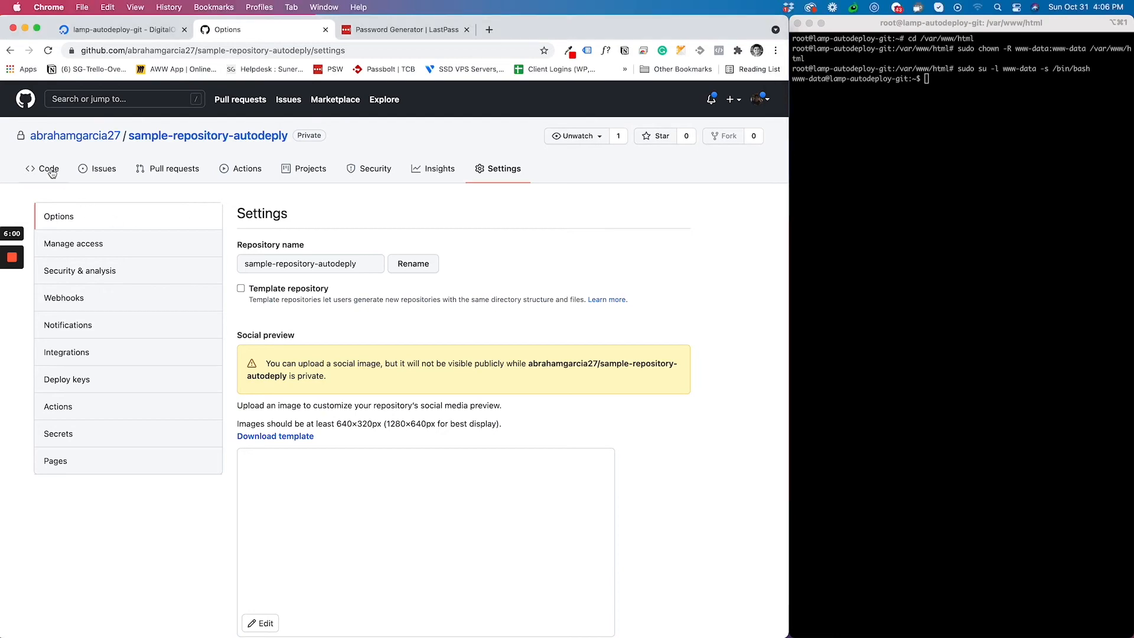
# Step: Copy the repository's SSH clone URL and run git clone into /var/www/html
pyautogui.click(49, 169)
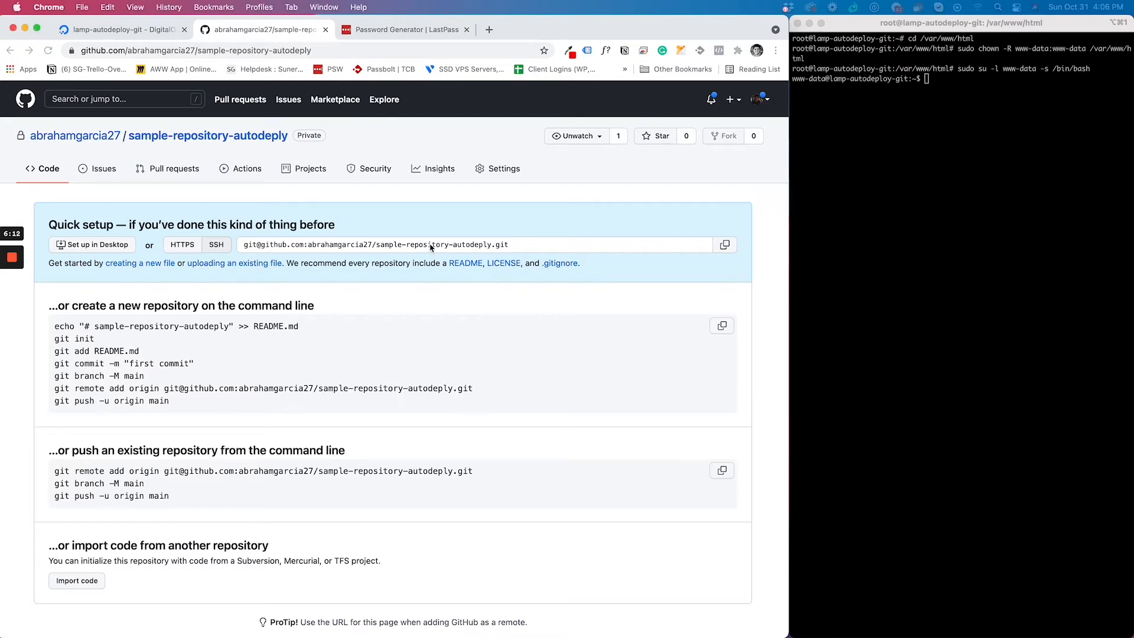
pyautogui.click(977, 137)
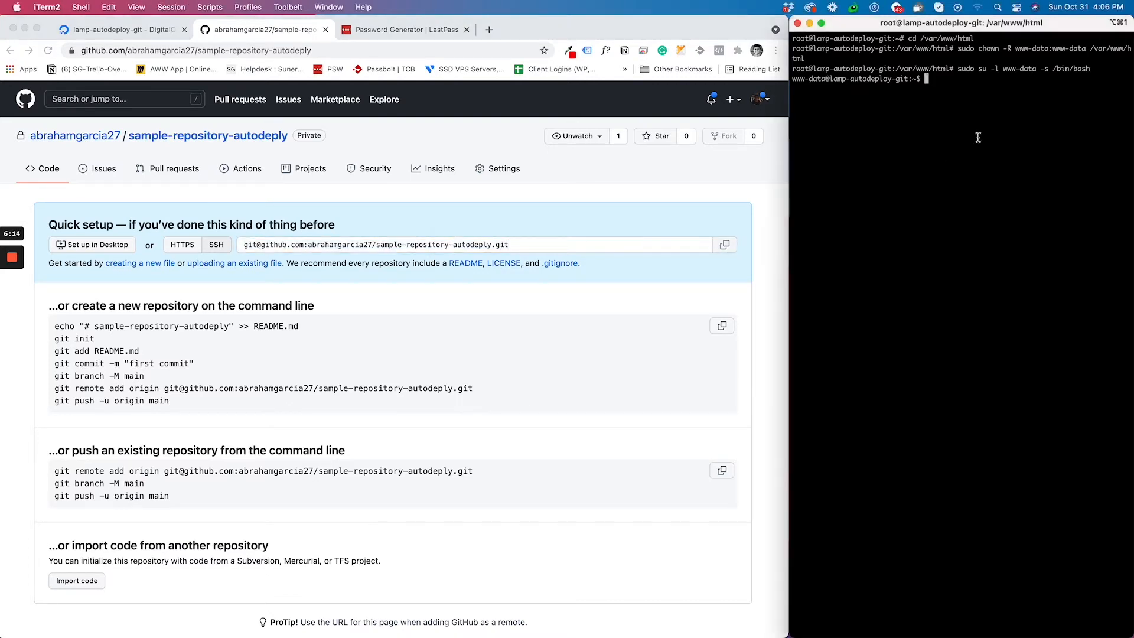
pyautogui.write('gi')
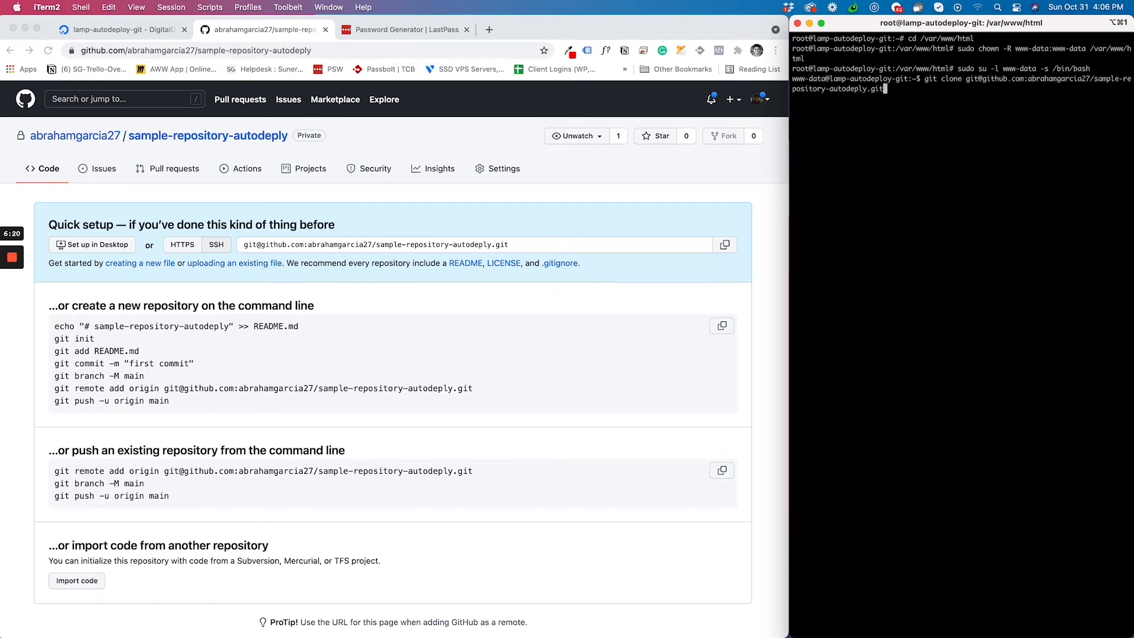
pyautogui.write('/var/www')
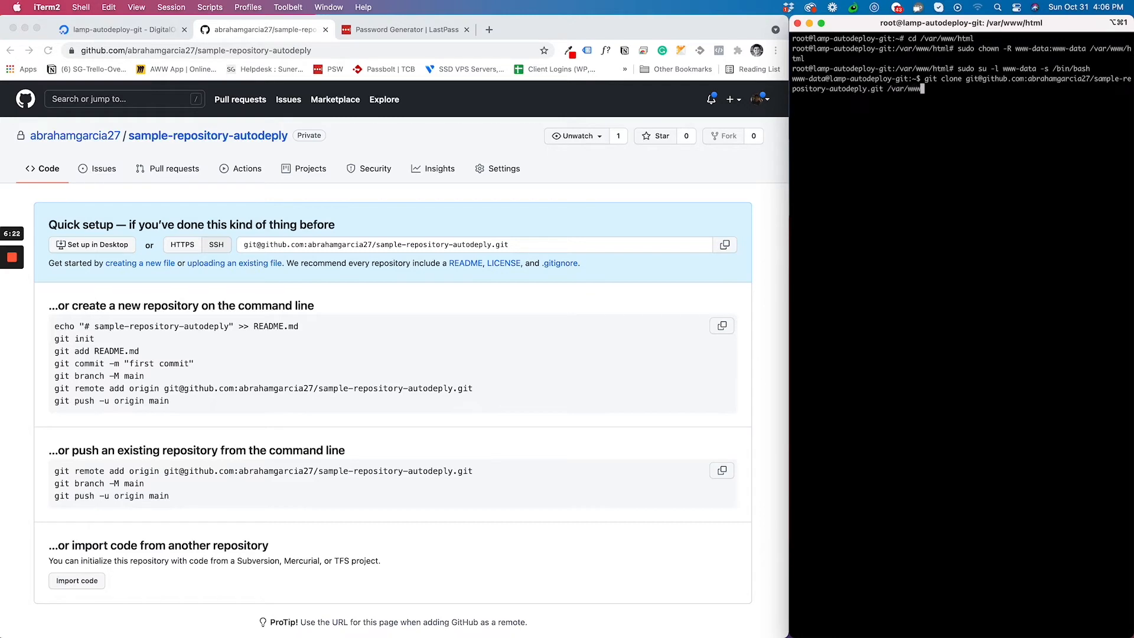
pyautogui.press('Enter')
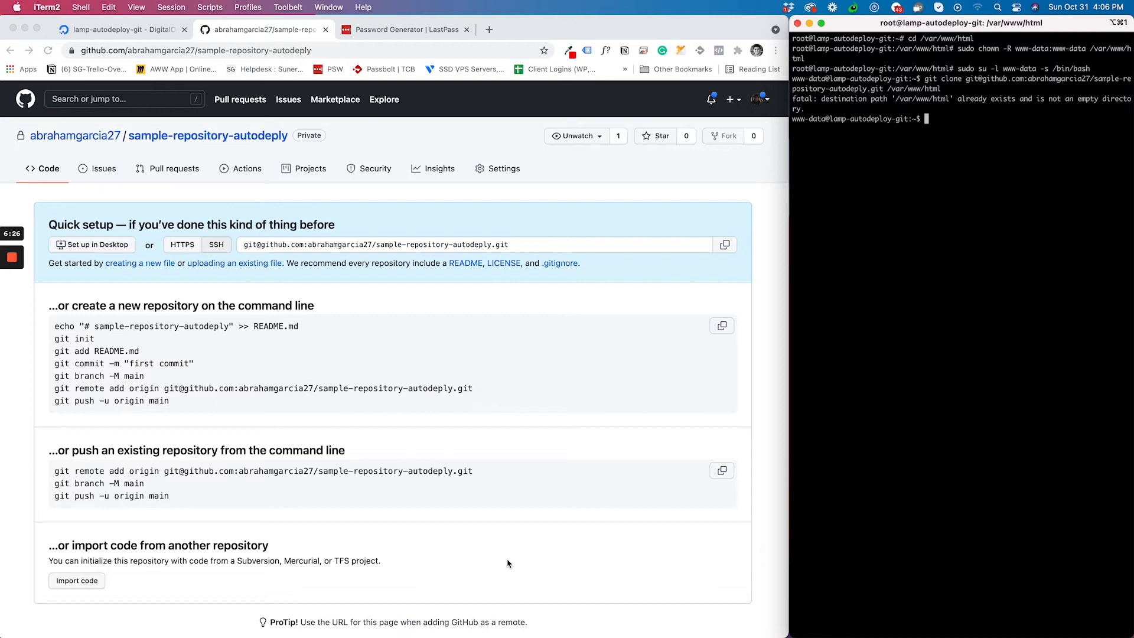
pyautogui.moveTo(749, 311)
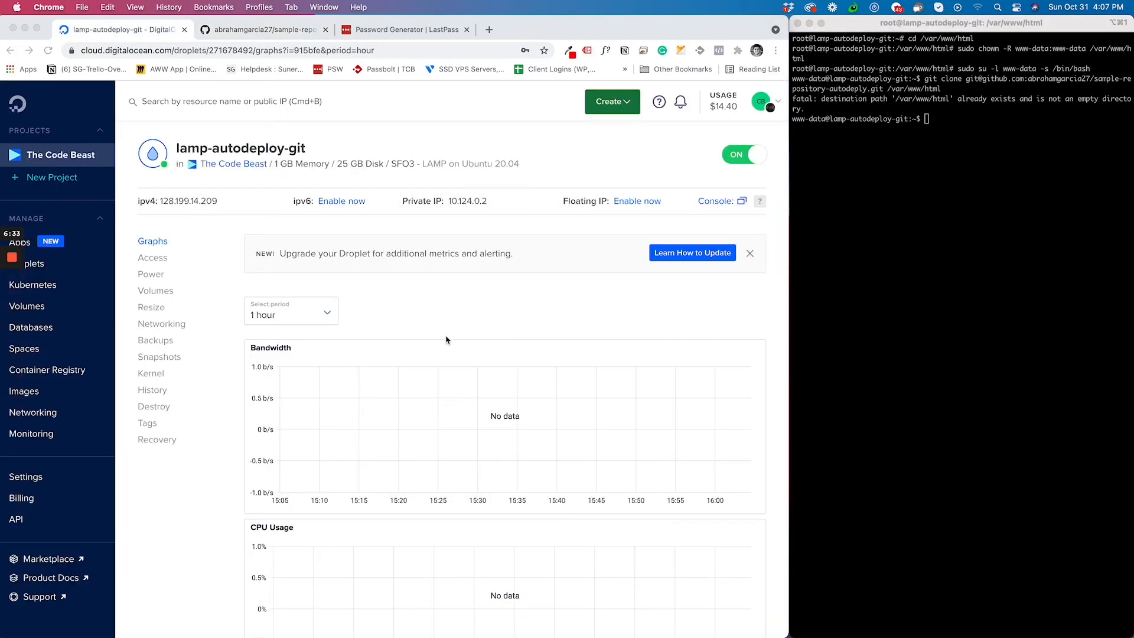
pyautogui.click(262, 29)
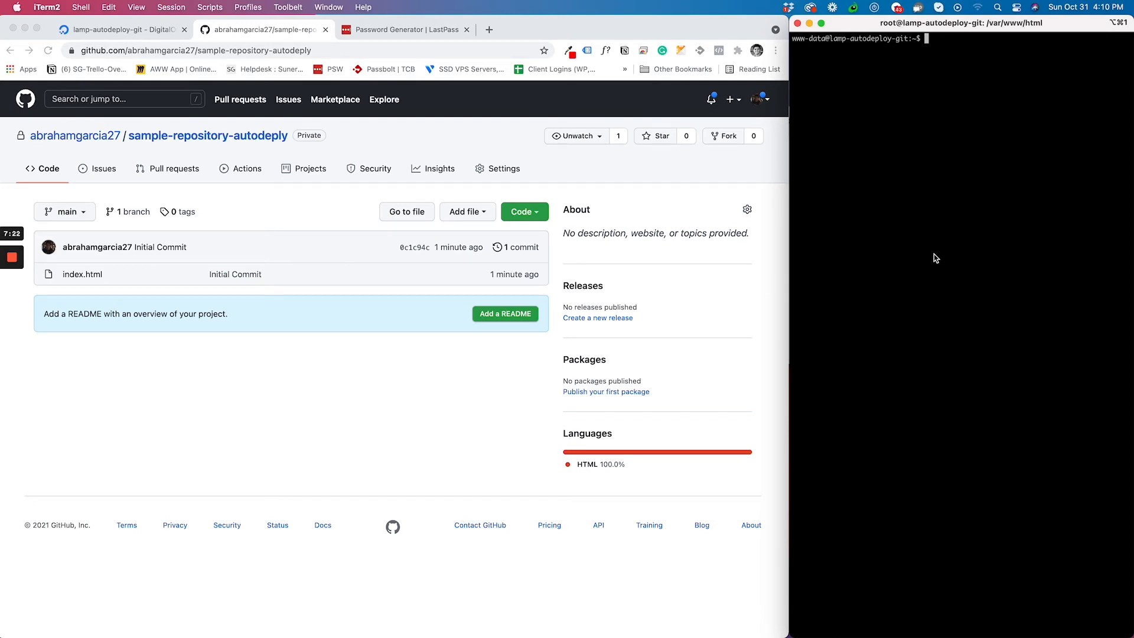
# Step: Clear the terminal and run git clone -b main of sample-repository-autodeploy into /var/www/html
pyautogui.write('clear')
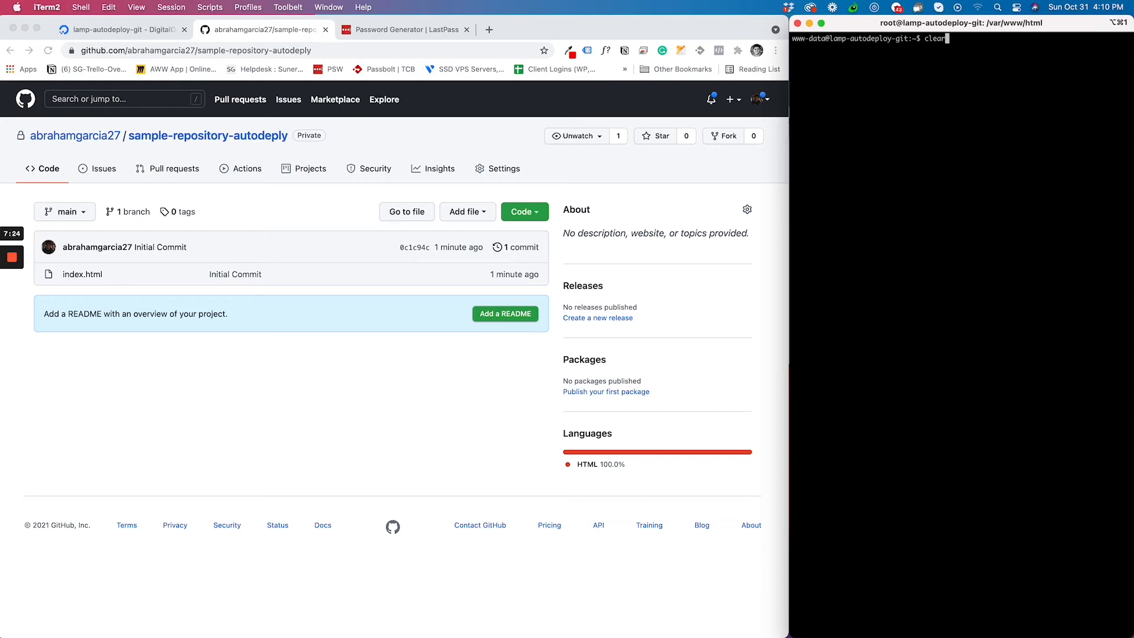
pyautogui.write('git clone -b main git@github.com:abrahamgarcia27/sample-repository-autodeploy.git /var/www/html')
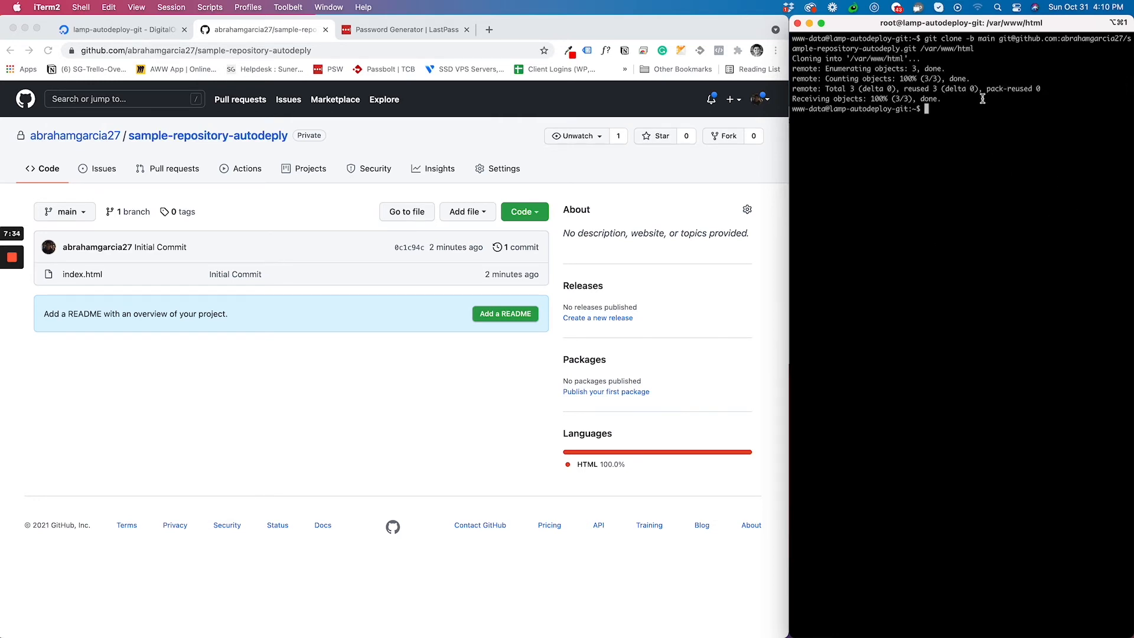
pyautogui.moveTo(961, 69)
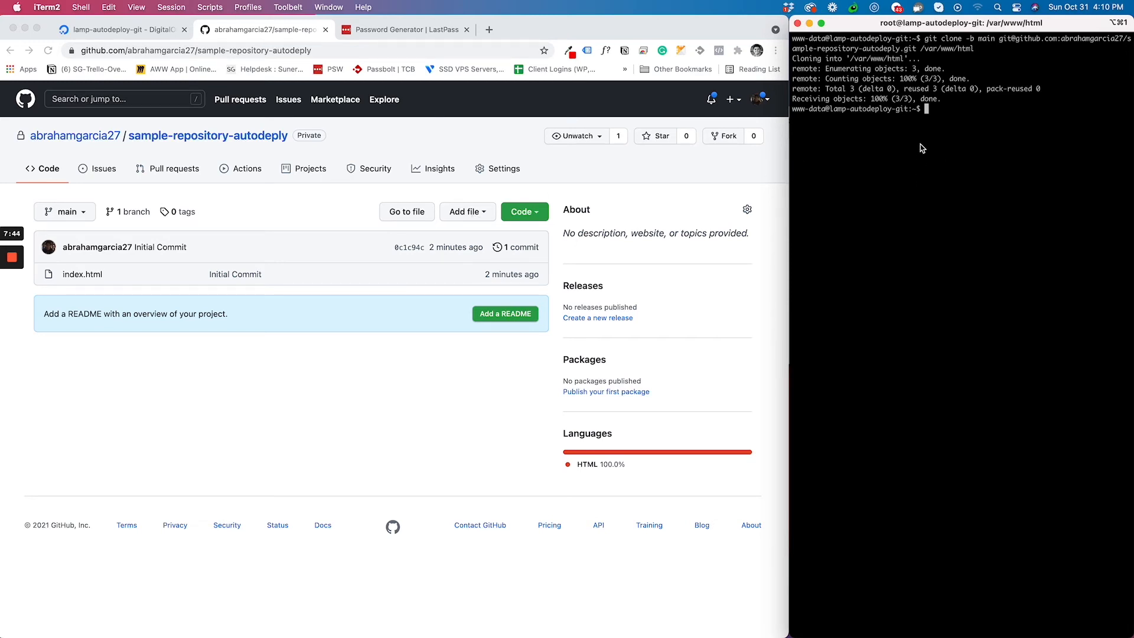
pyautogui.moveTo(375, 286)
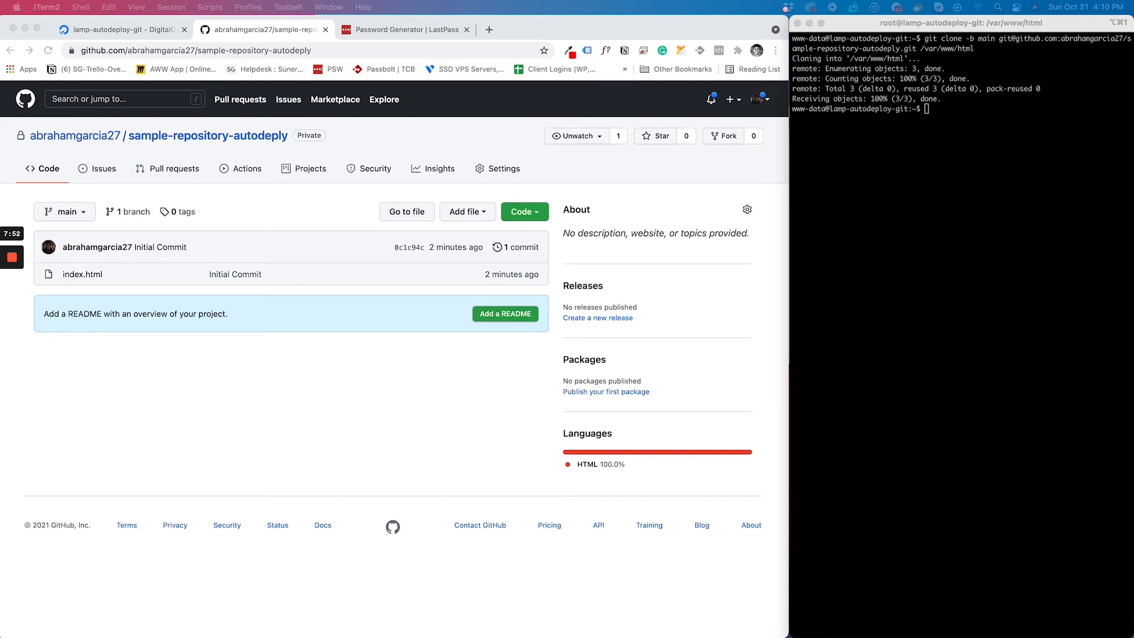
pyautogui.moveTo(205, 293)
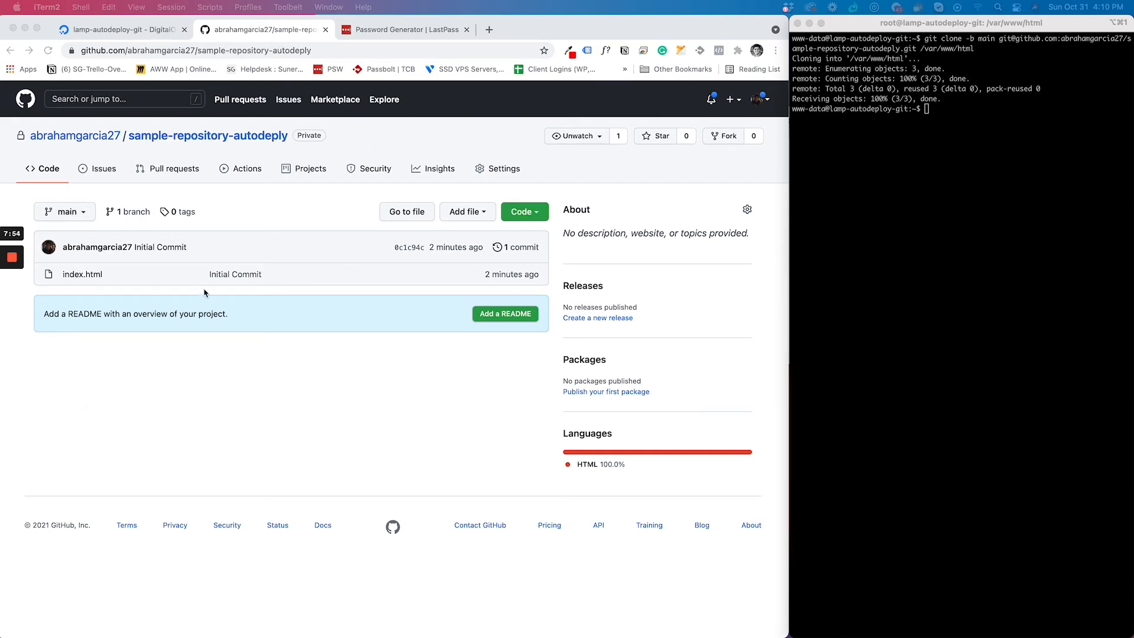
pyautogui.moveTo(221, 218)
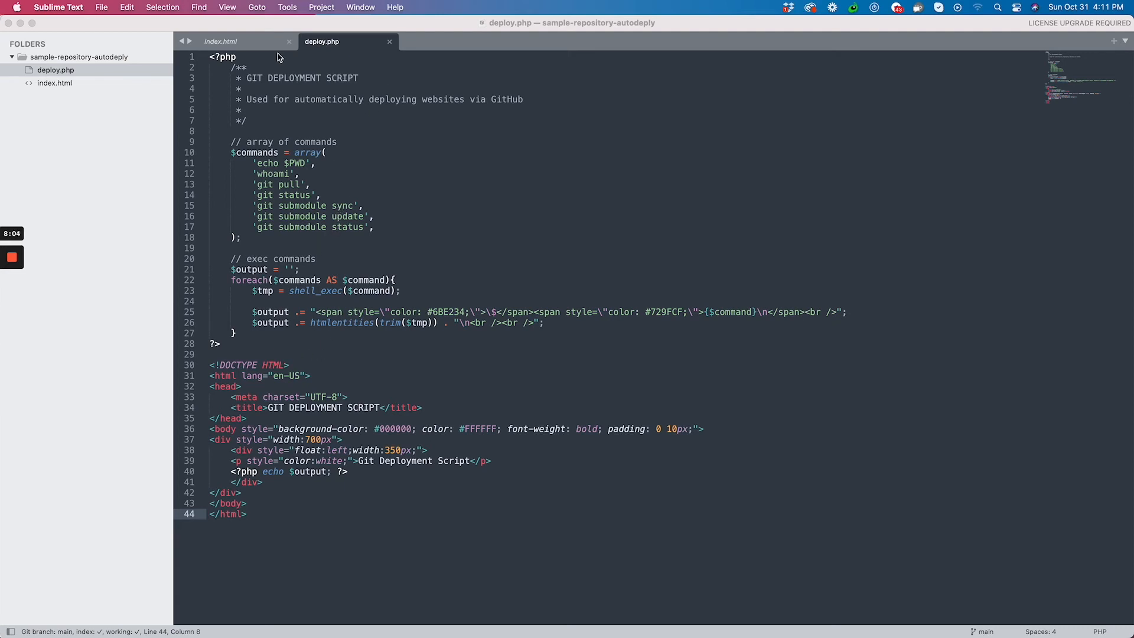
pyautogui.moveTo(333, 347)
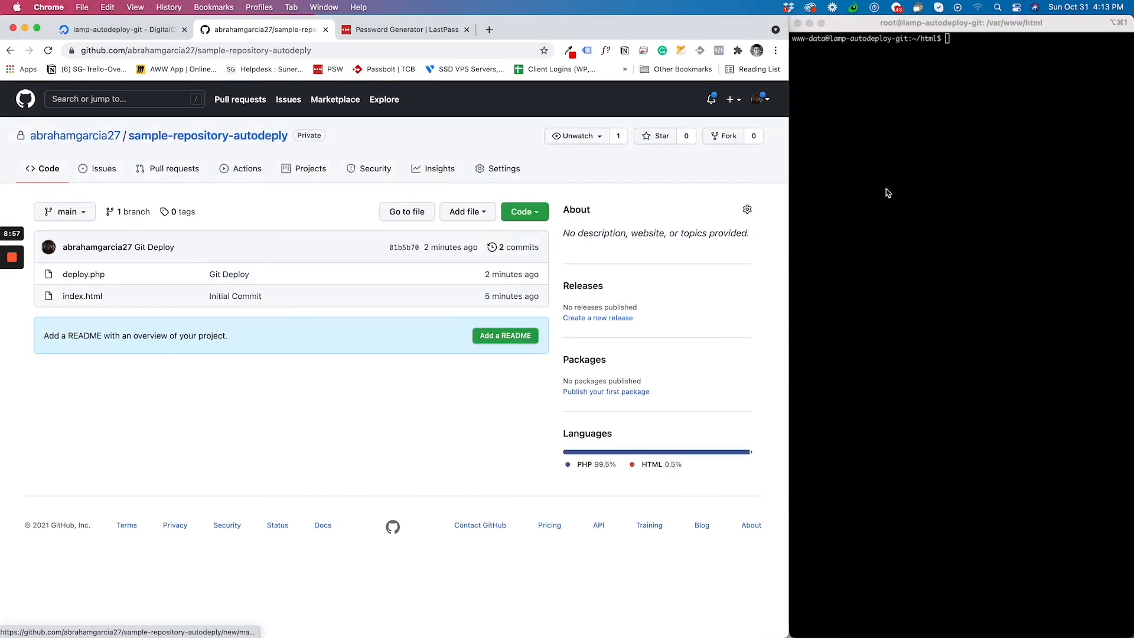
# Step: Run git pull origin main in /var/www/html, which reports it is already up to date
pyautogui.write('git pull origin master')
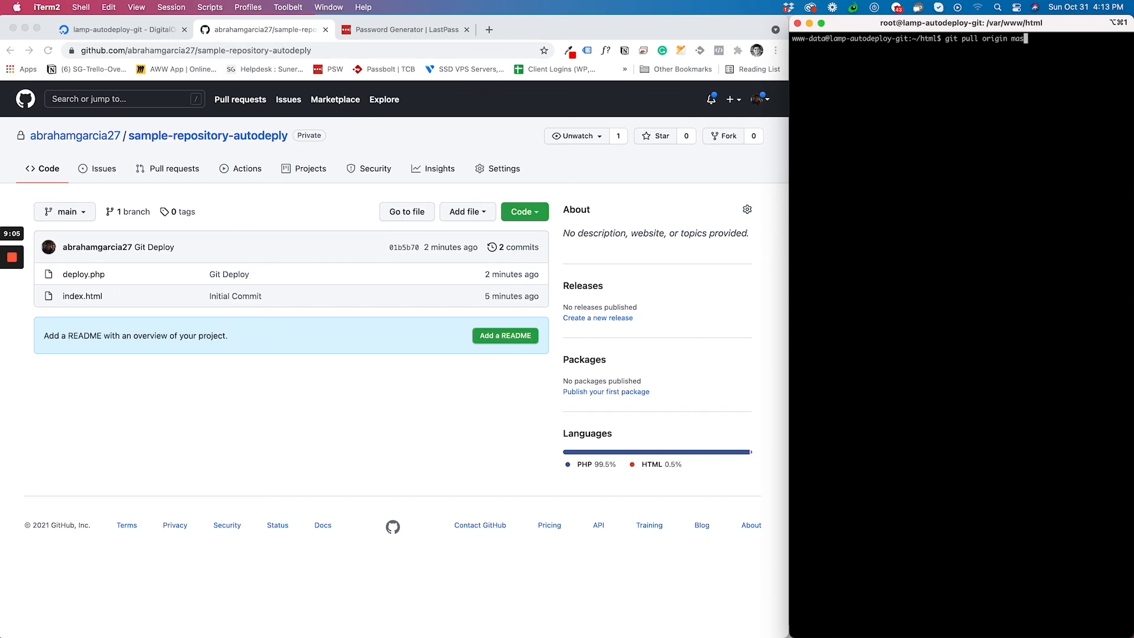
pyautogui.press('Backspace')
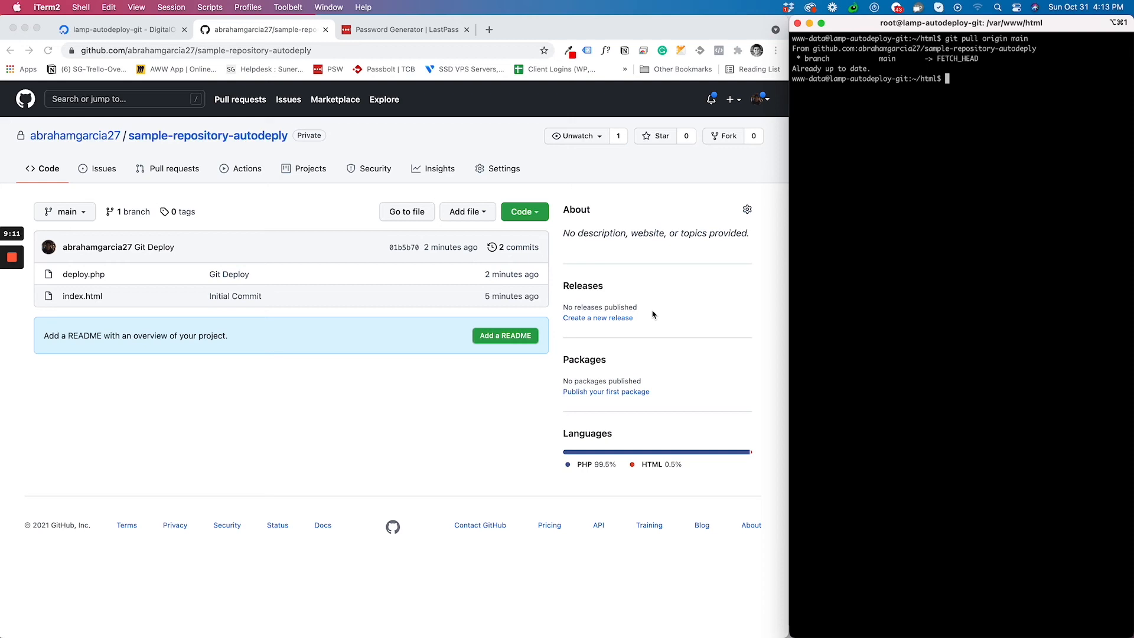
pyautogui.moveTo(486, 227)
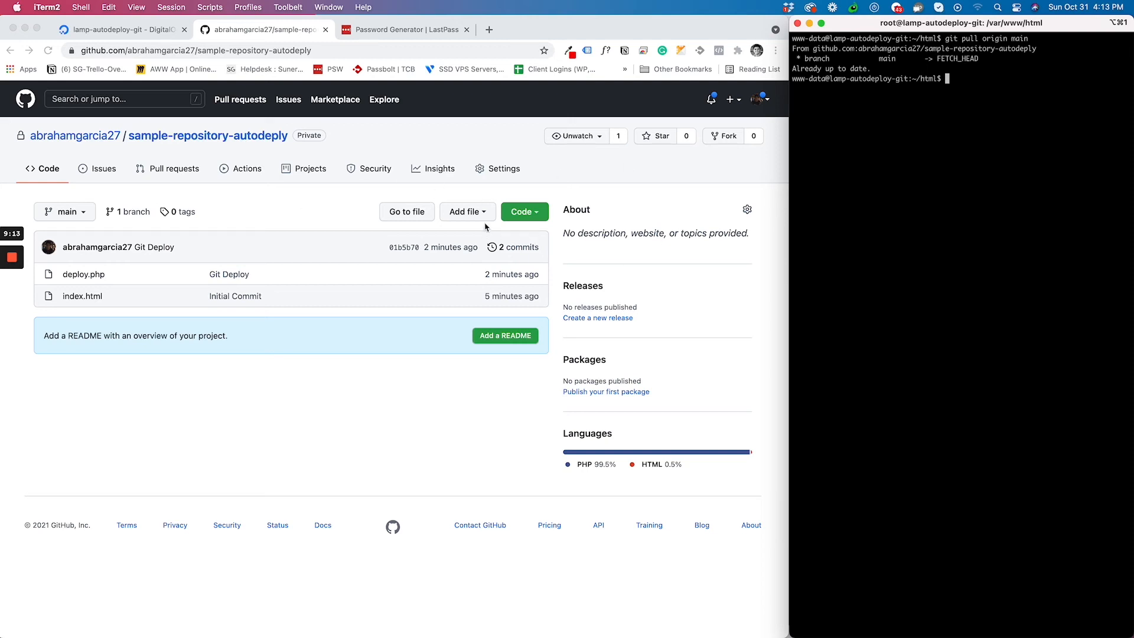
# Step: Start a new webhook in the repository settings and look up the droplet's IPv4 address
pyautogui.click(504, 168)
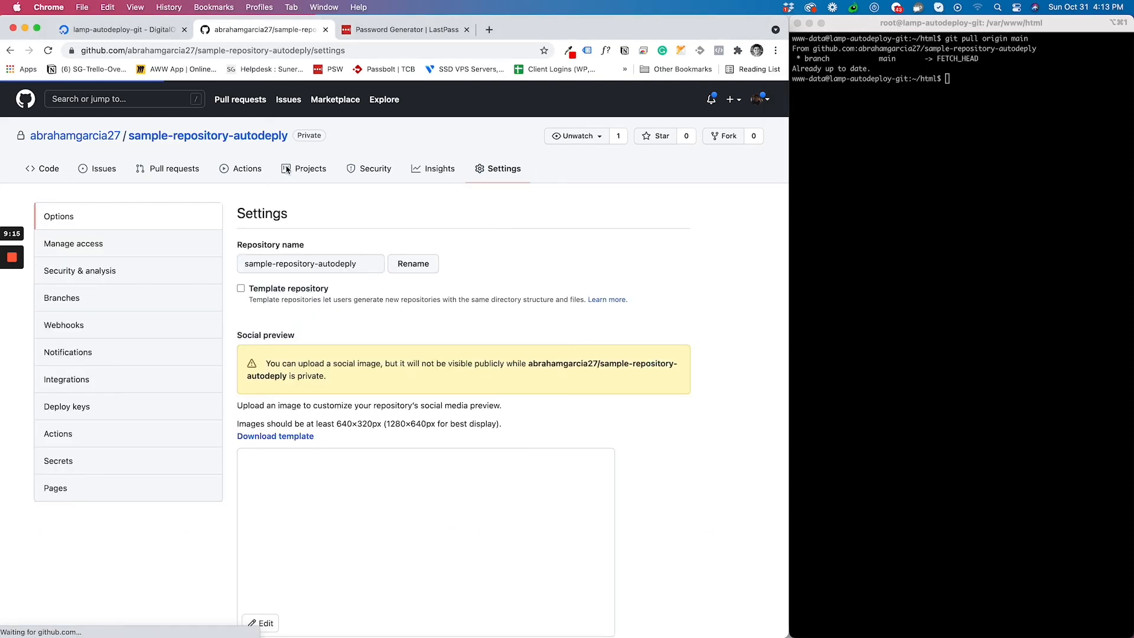
pyautogui.click(64, 325)
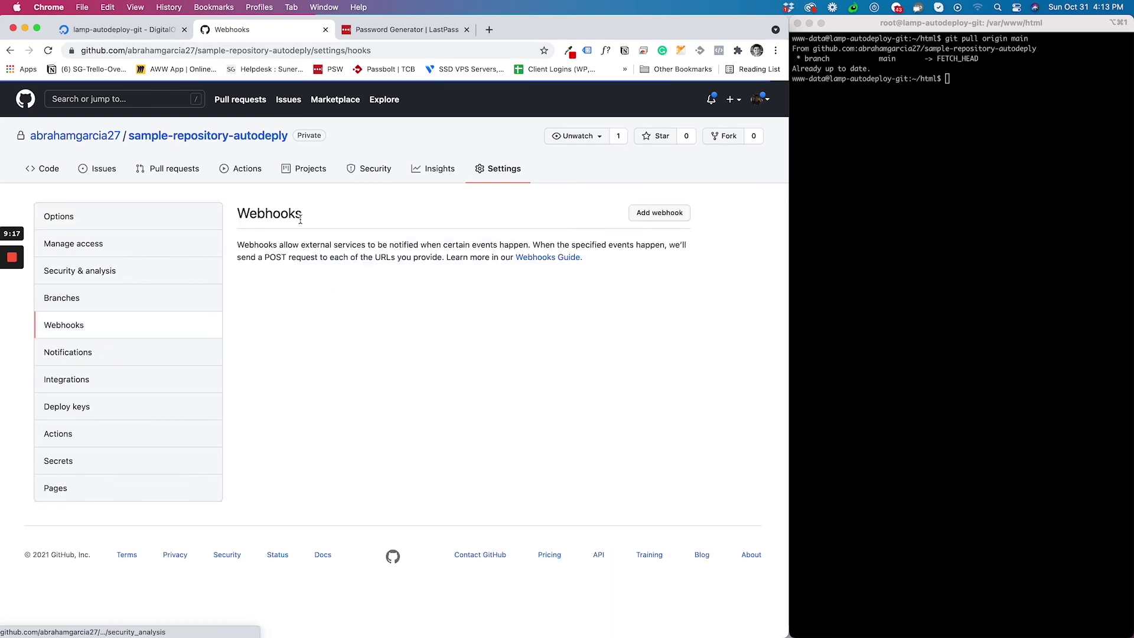
pyautogui.click(659, 212)
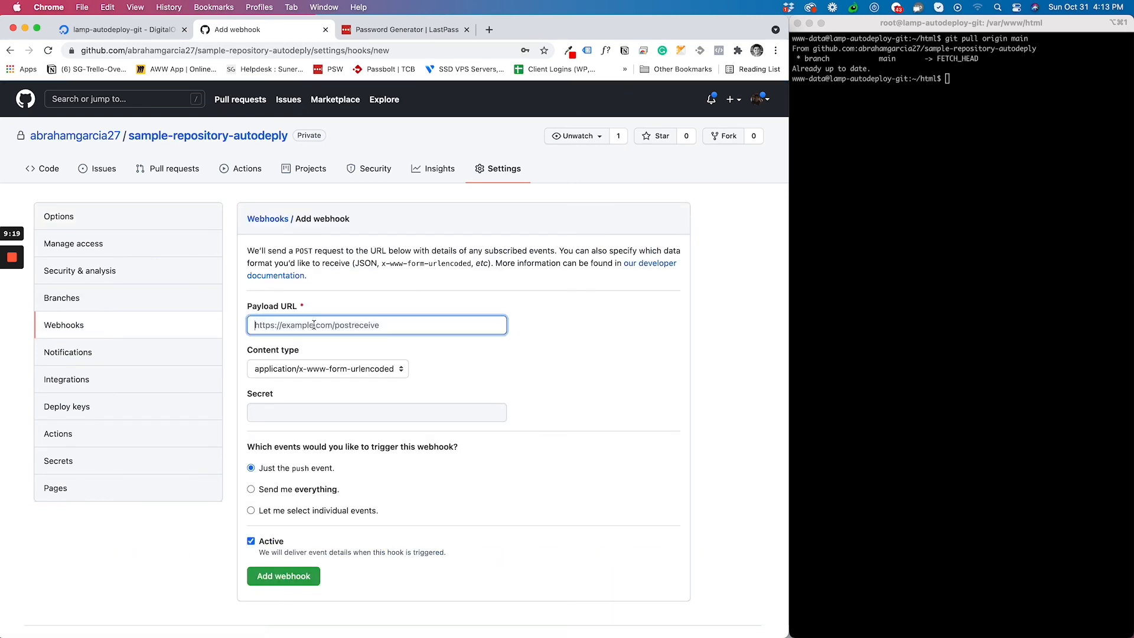
pyautogui.click(124, 30)
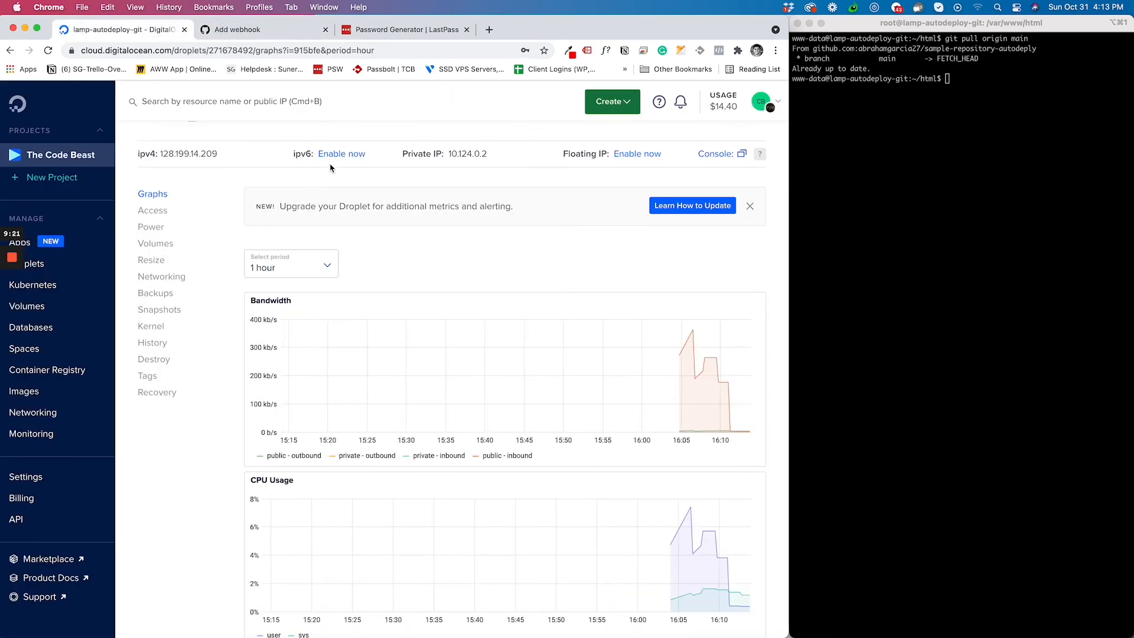
pyautogui.click(405, 30)
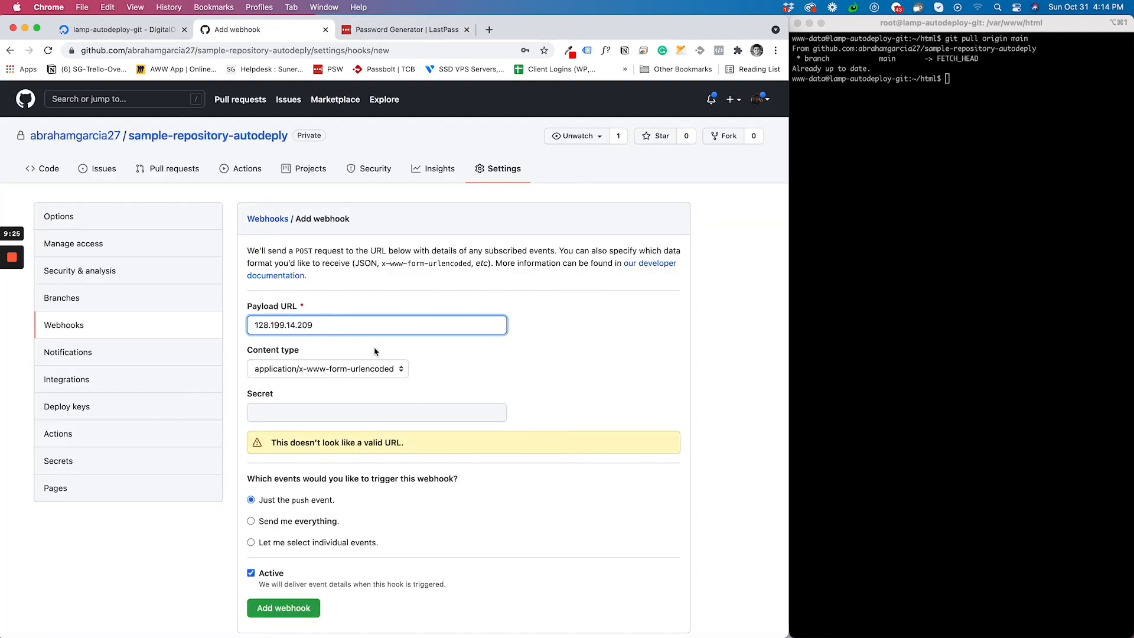
pyautogui.write('https:')
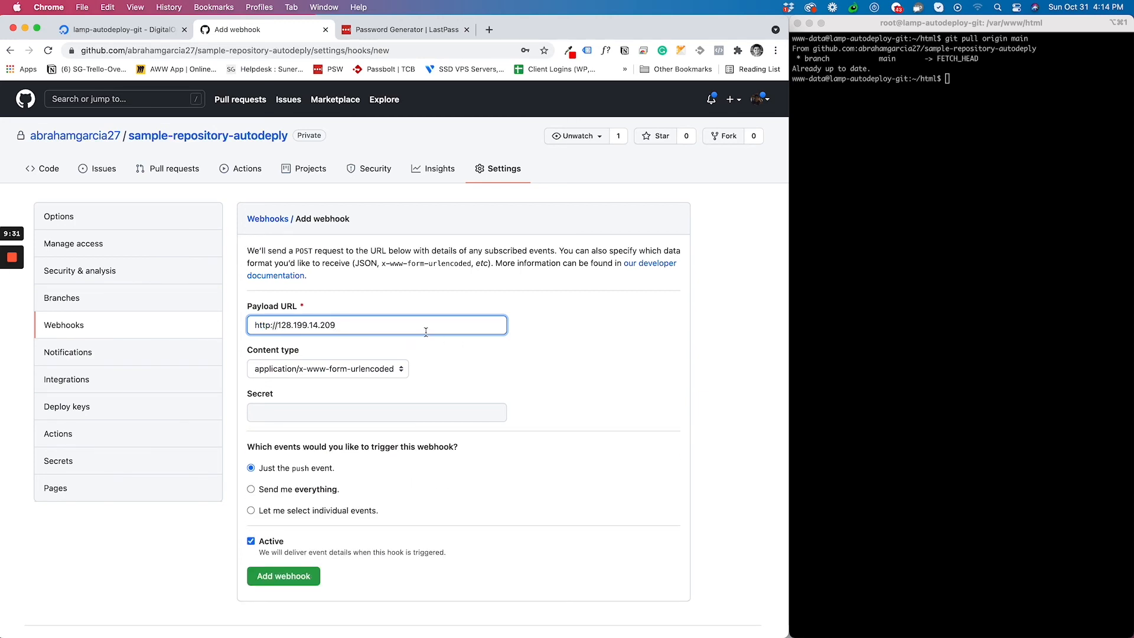
pyautogui.write('/deploy.ph')
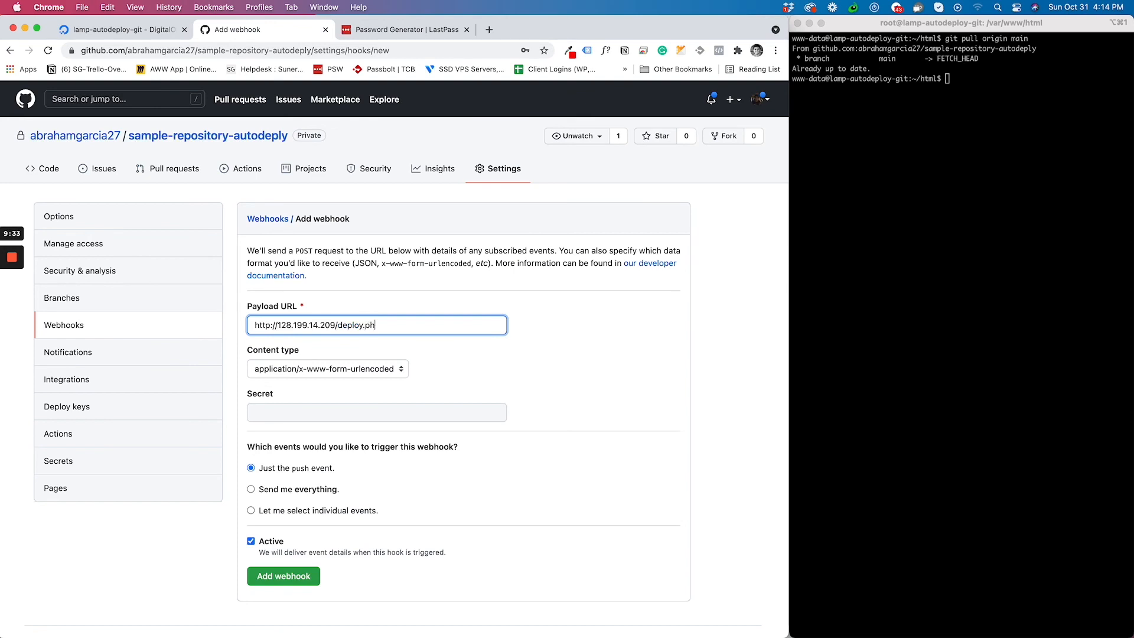
pyautogui.write('p')
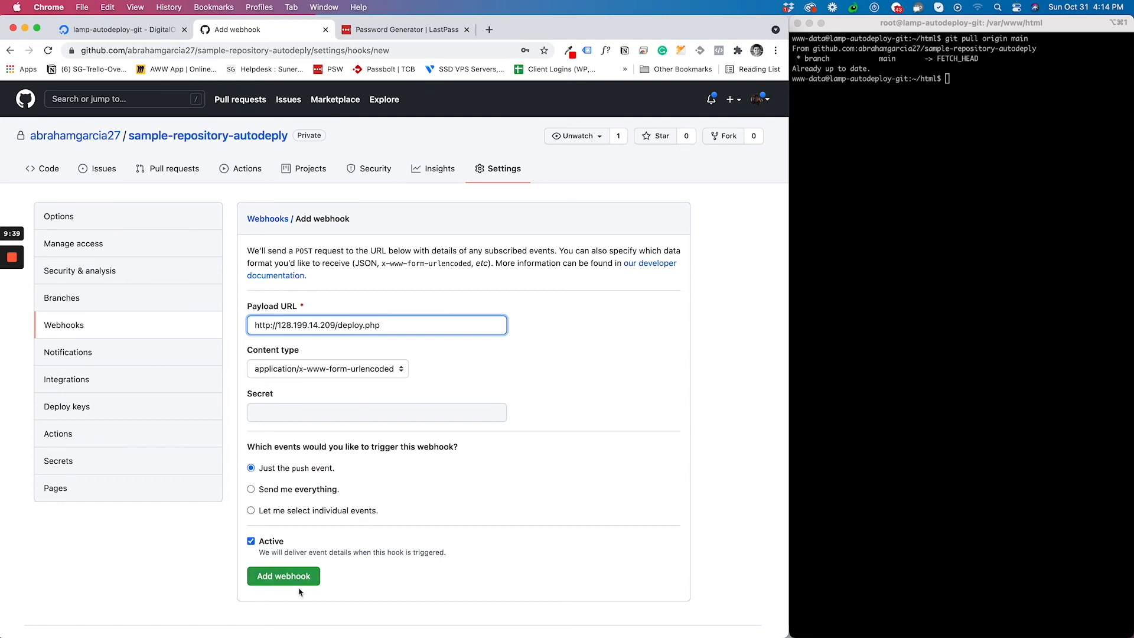
pyautogui.click(283, 576)
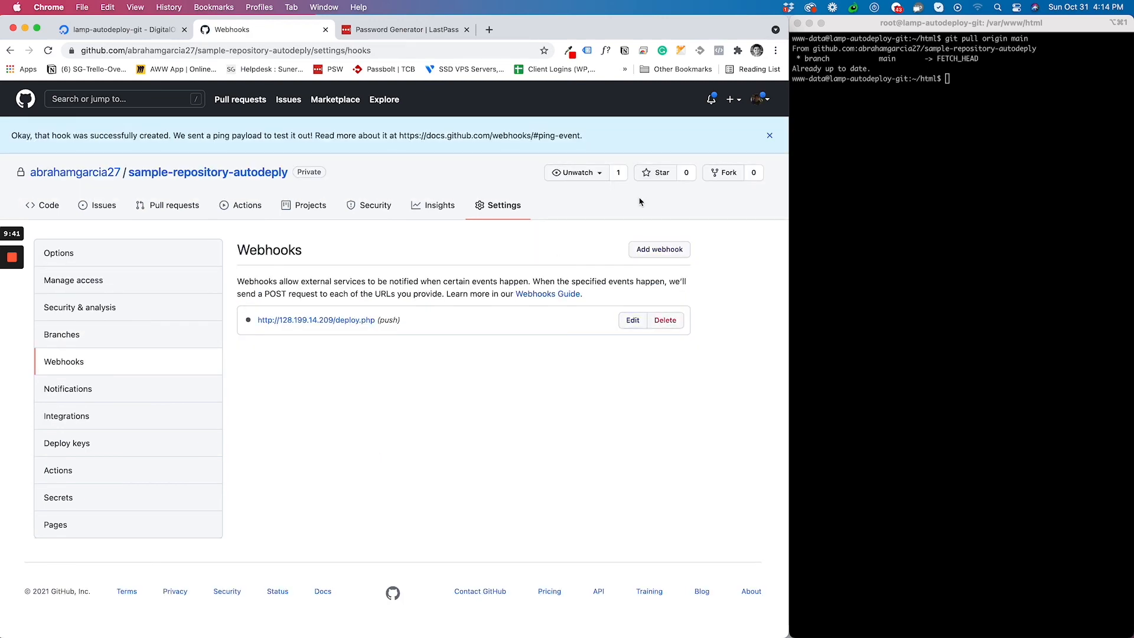
pyautogui.click(48, 205)
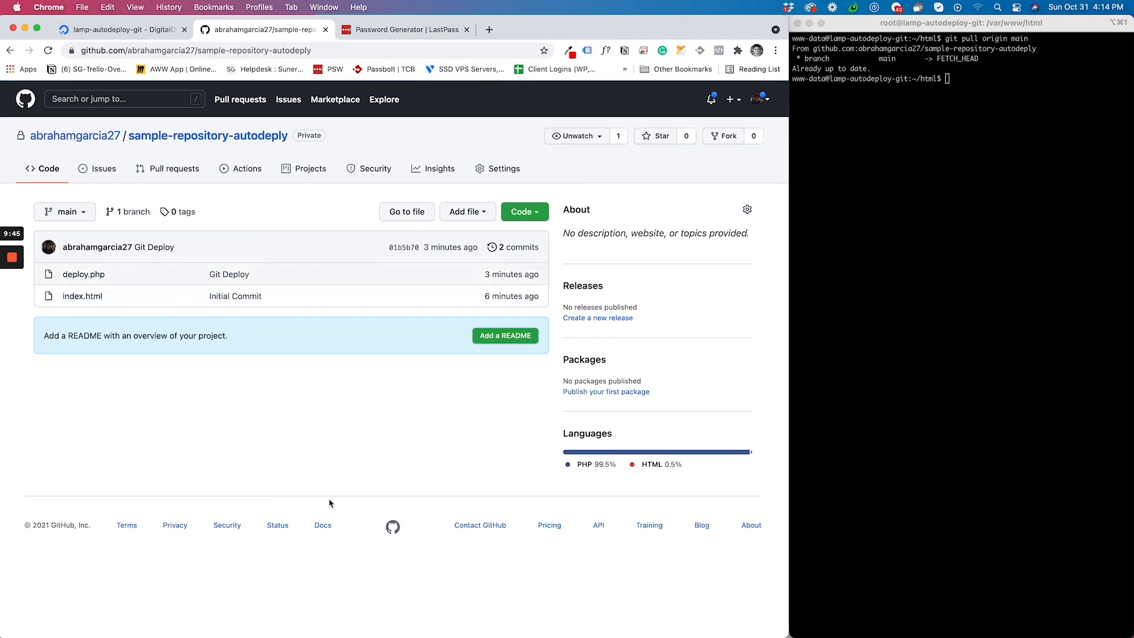
pyautogui.moveTo(405, 334)
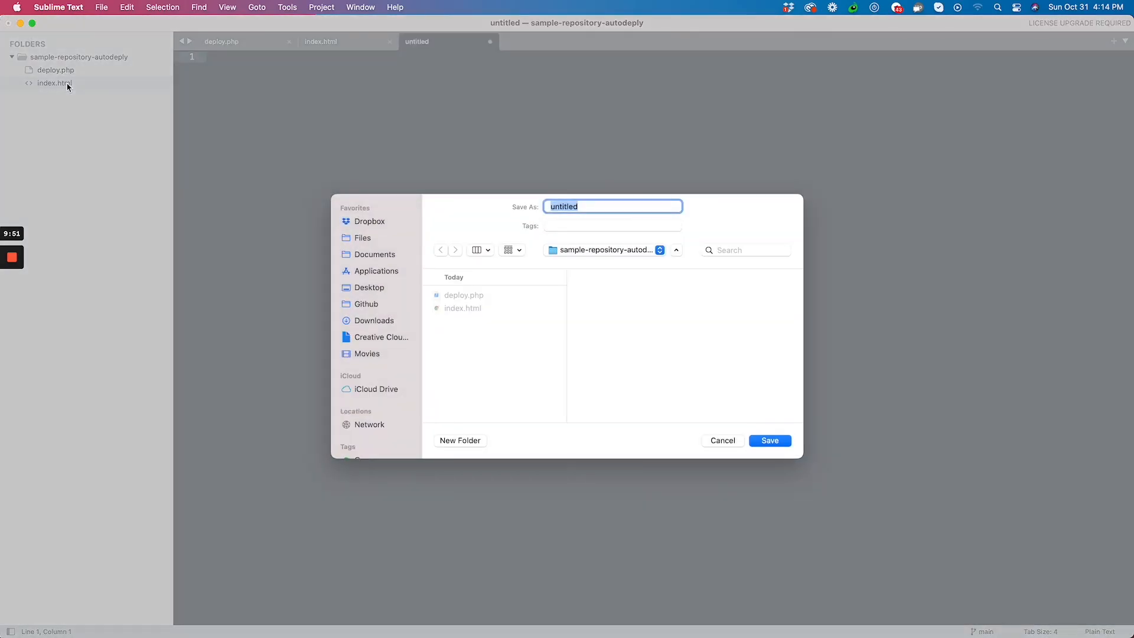
# Step: Save a new file as tutorial.html containing the line 'This is a Tutorial'
pyautogui.write('tutorial.')
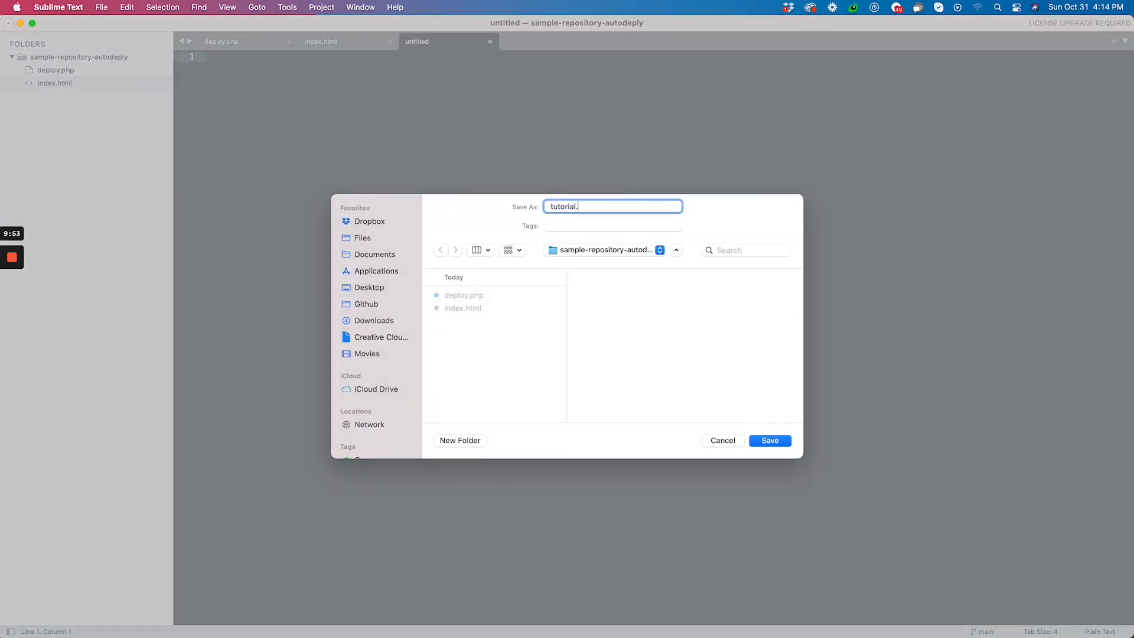
pyautogui.click(770, 441)
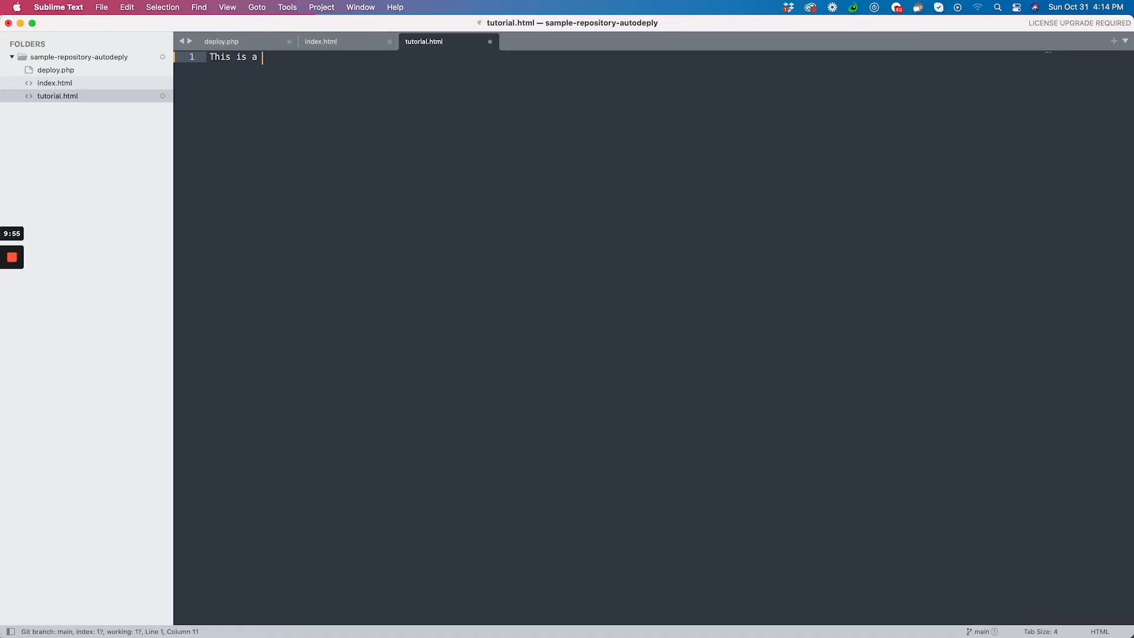
pyautogui.write('Tutorial')
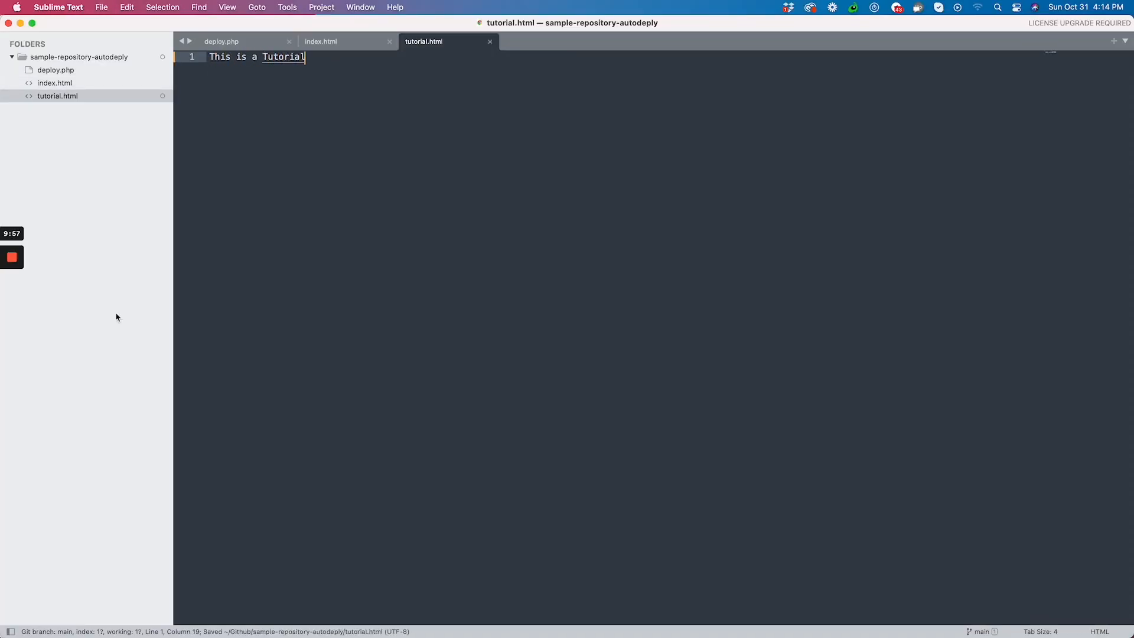
pyautogui.moveTo(348, 156)
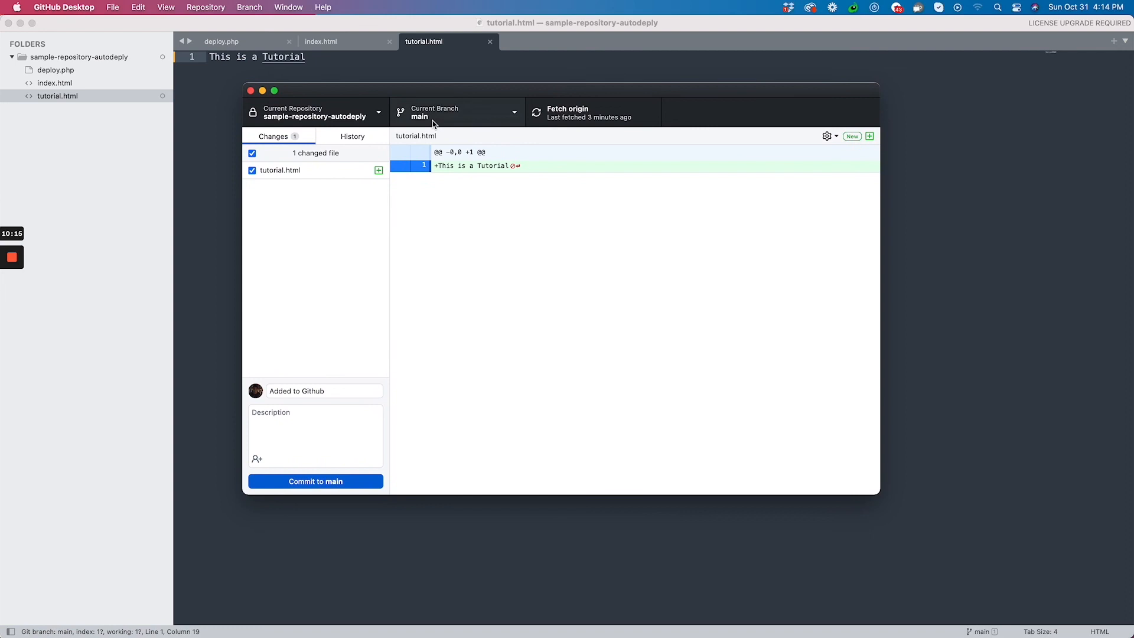
# Step: Commit tutorial.html to main as 'Added to Github' and push to origin
pyautogui.click(315, 481)
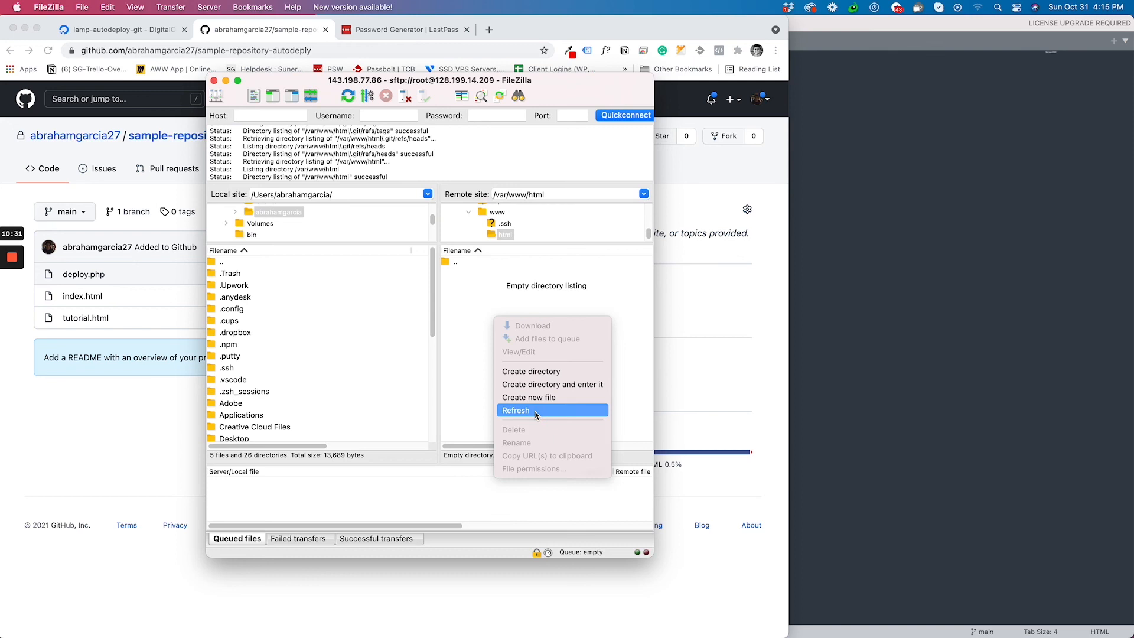
# Step: Refresh the remote /var/www/html listing to show tutorial.html beside deploy.php and index.html
pyautogui.click(516, 410)
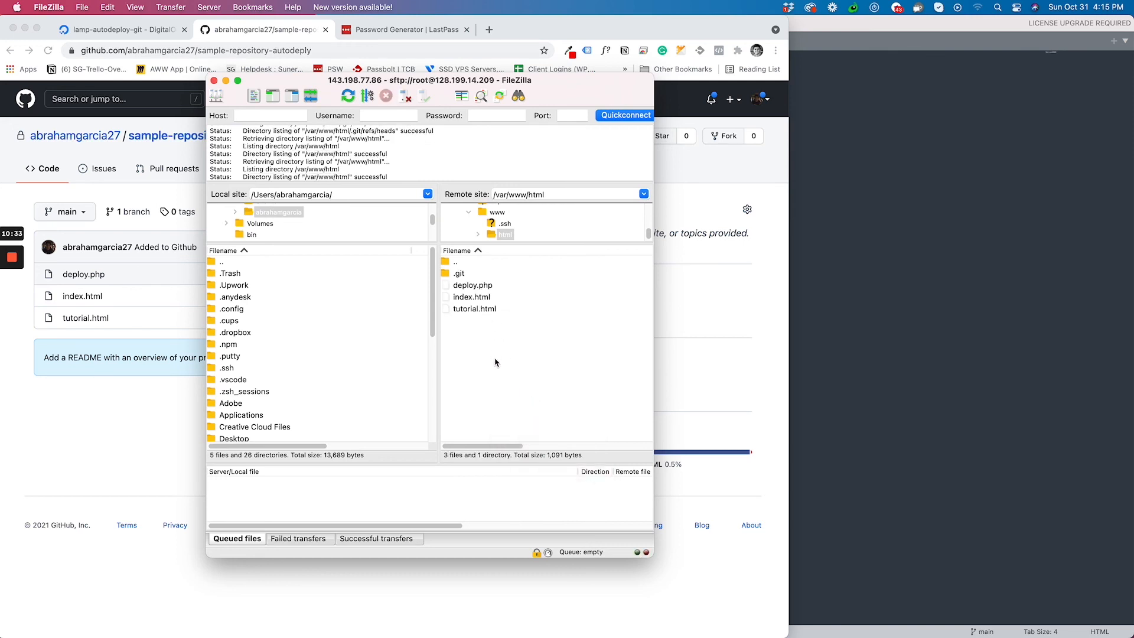